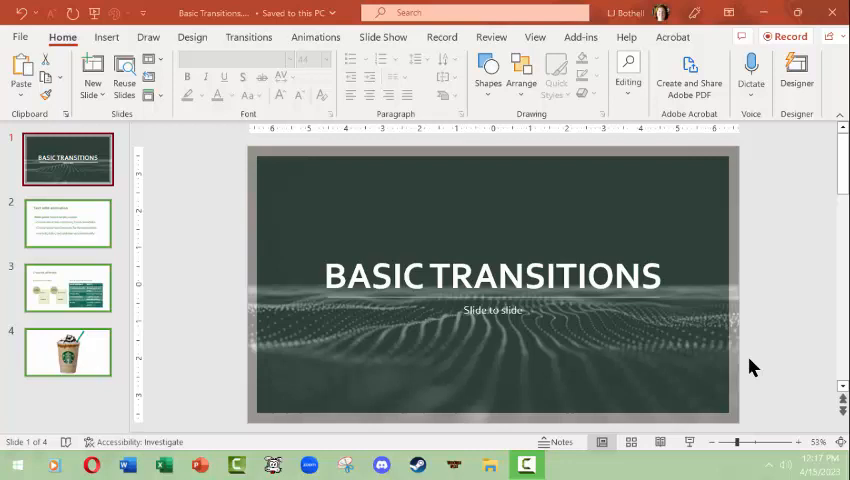
mouse_move(172, 240)
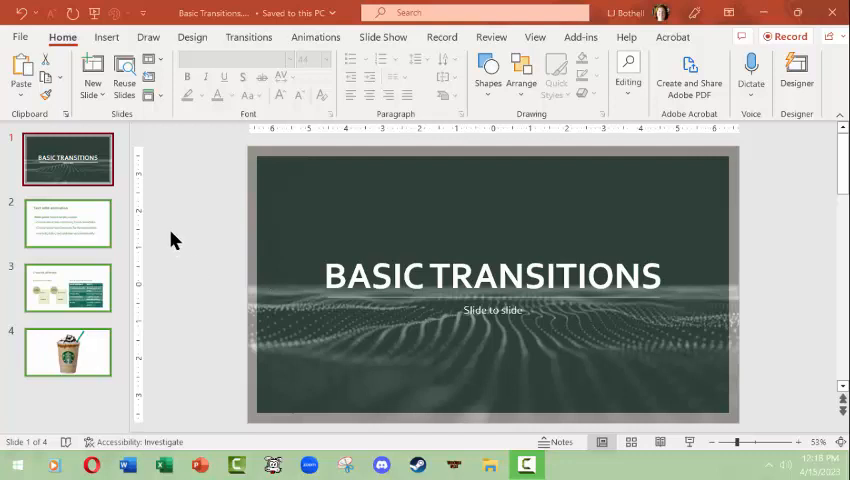
mouse_move(174, 236)
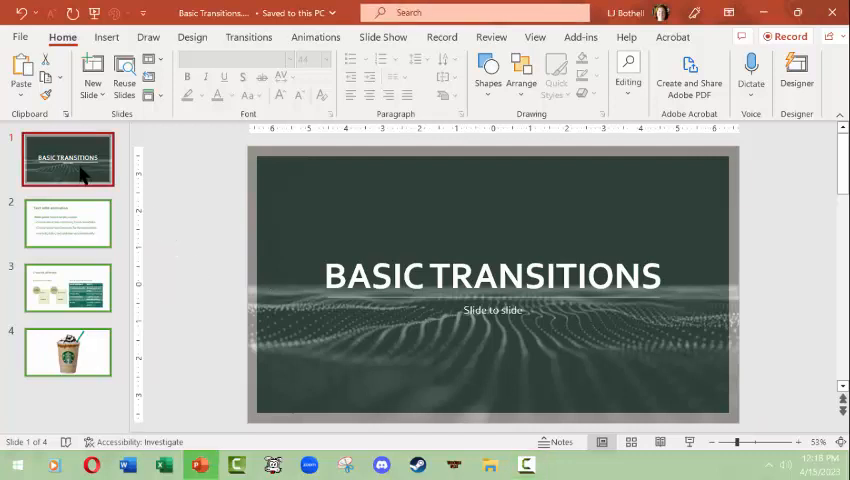
Step: Browse slides 2 and 3 to the Inserts effects slide and show the Design theme and variant options
click(68, 288)
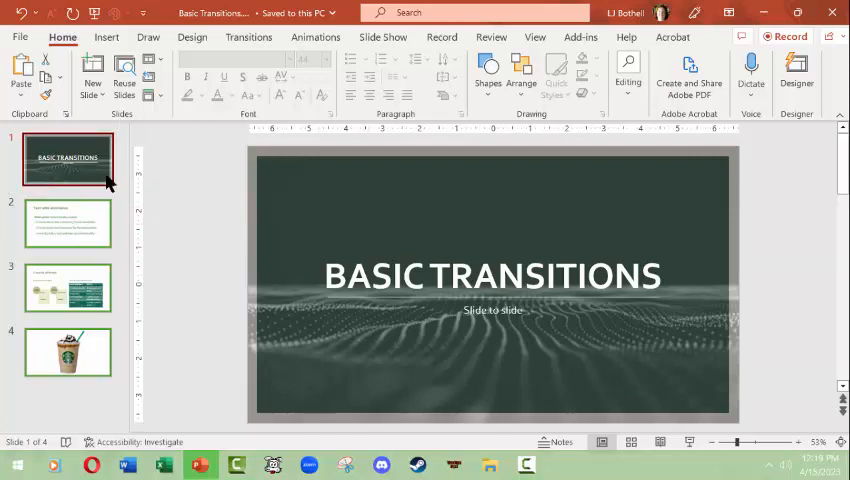
mouse_move(80, 220)
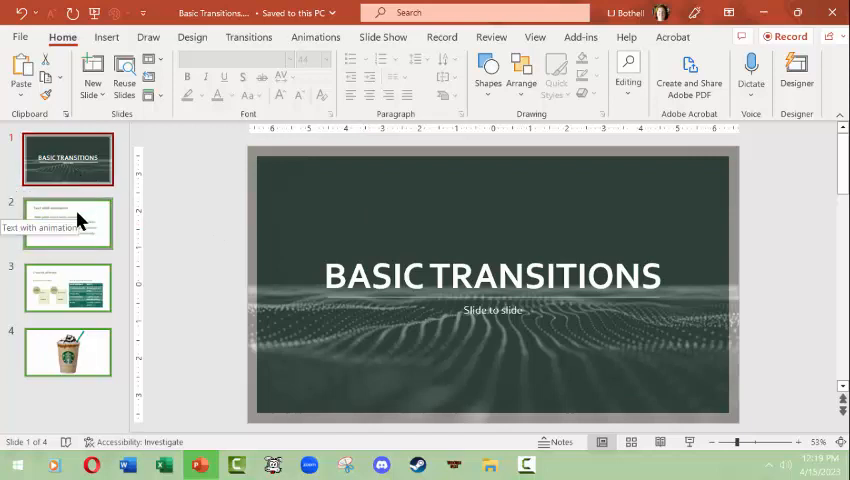
click(68, 222)
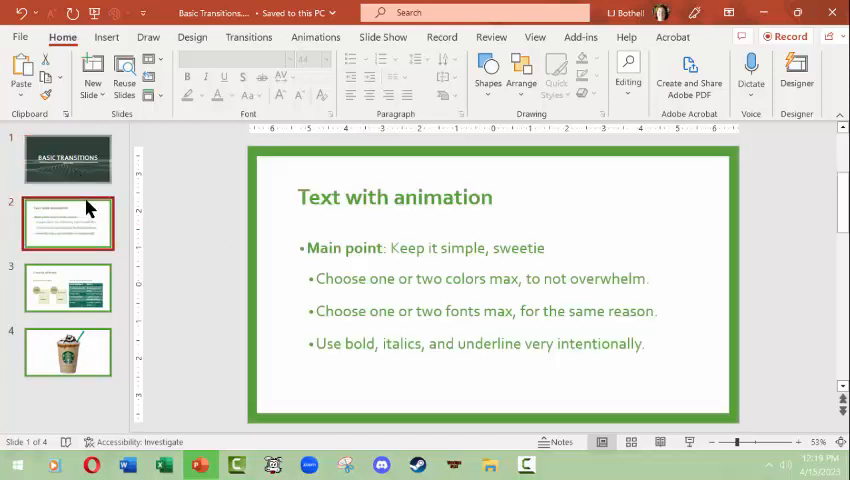
click(68, 222)
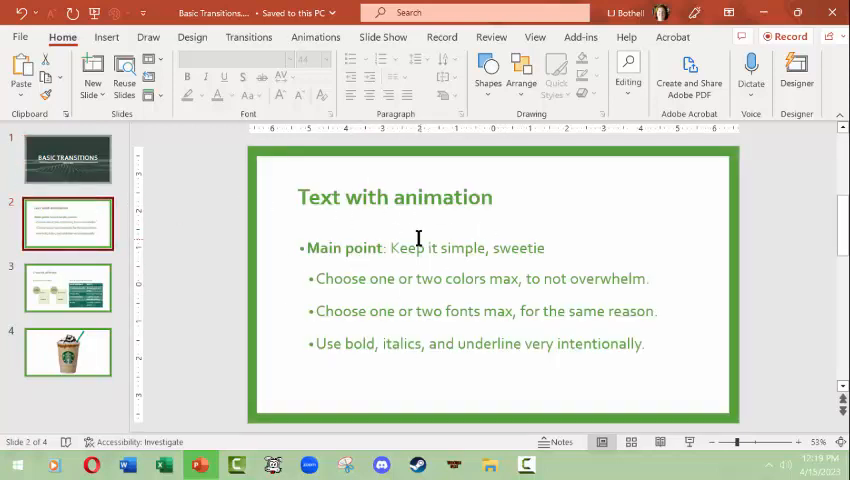
click(68, 288)
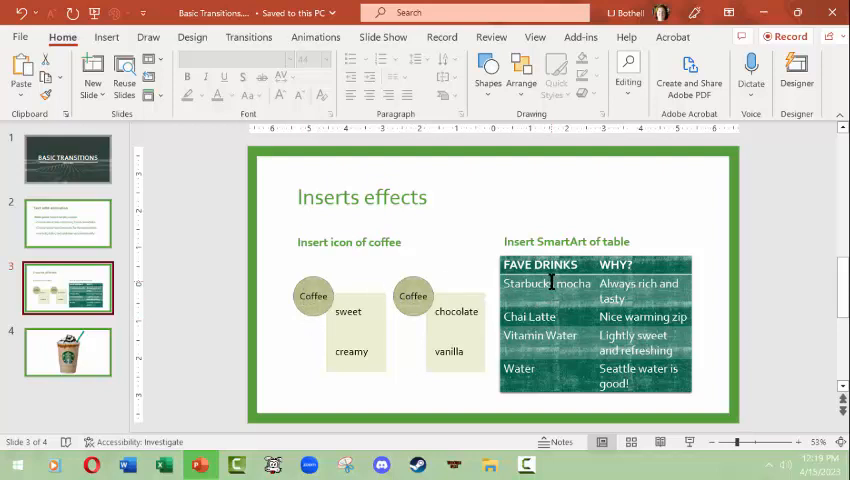
mouse_move(416, 346)
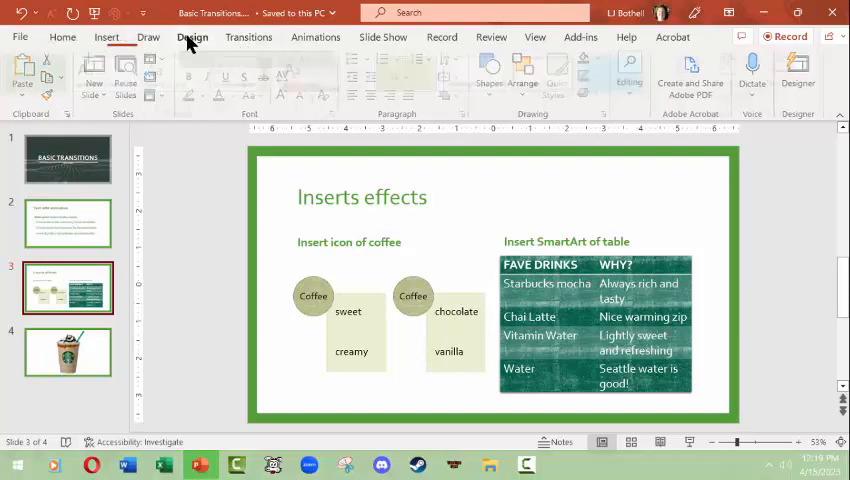
click(192, 36)
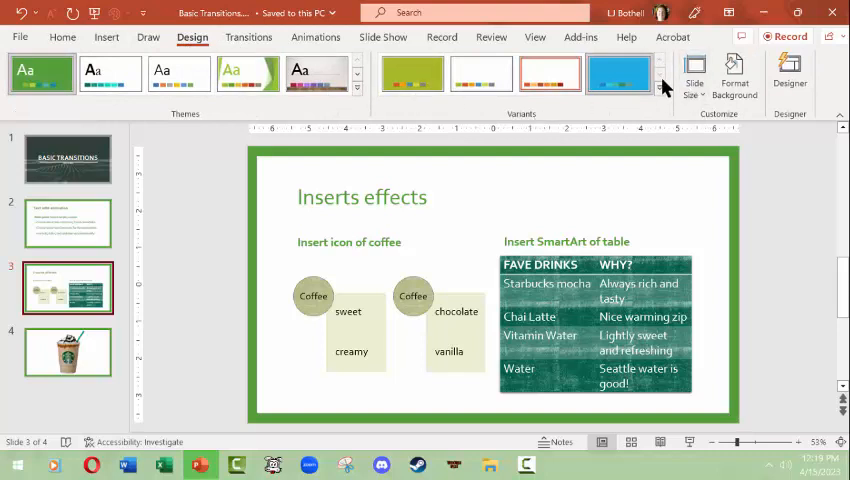
click(662, 88)
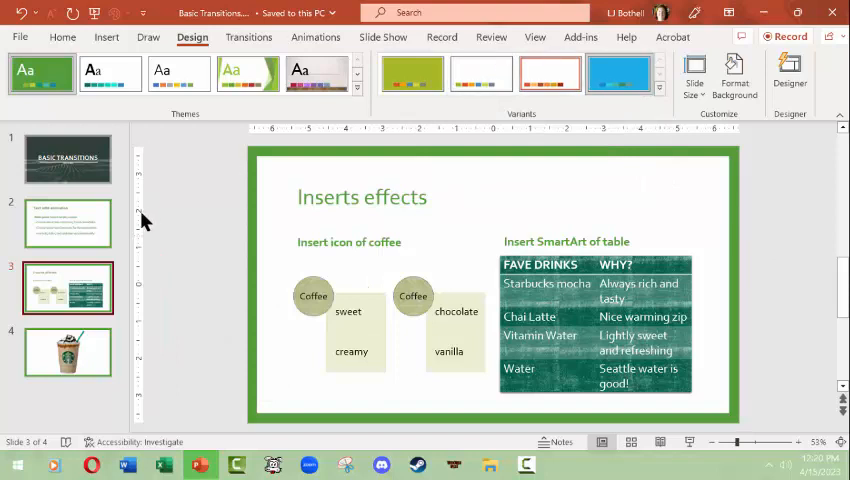
Step: Return to the title slide, show the Slide Show options and dismiss the rehearsal suggestion
click(68, 160)
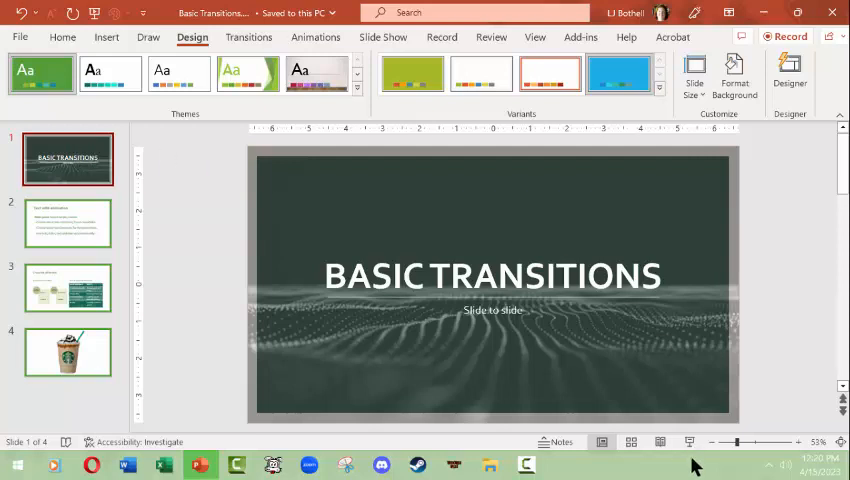
mouse_move(128, 360)
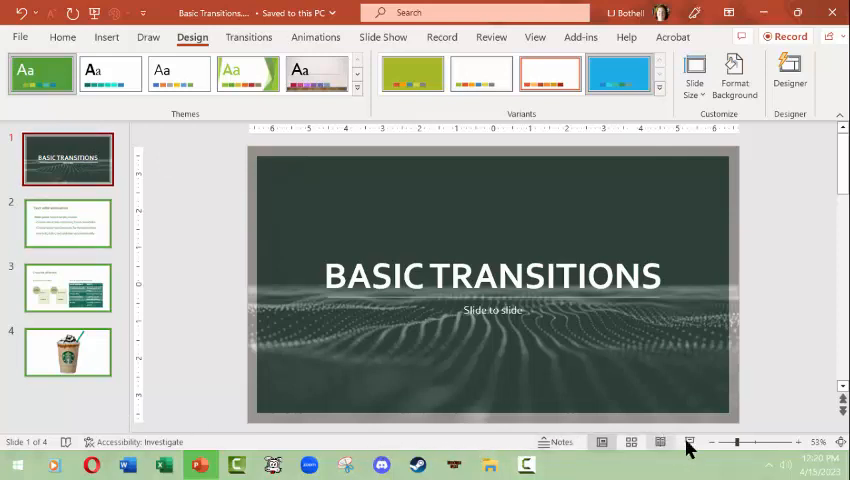
mouse_move(688, 440)
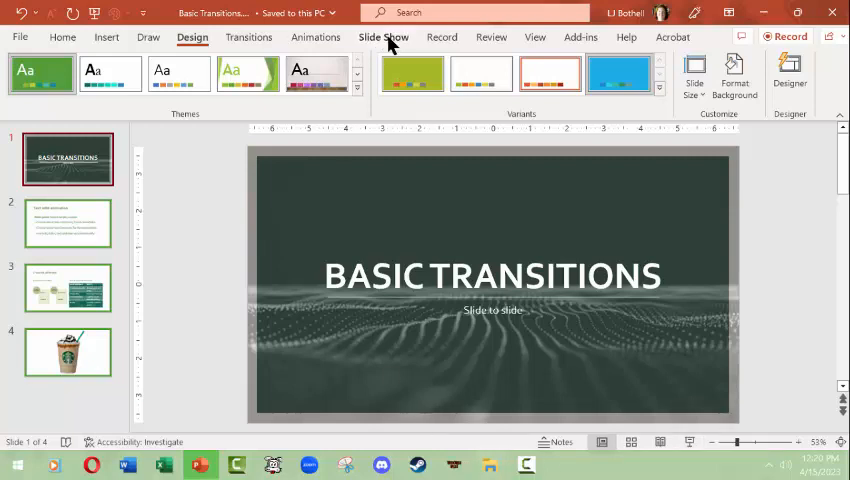
click(384, 36)
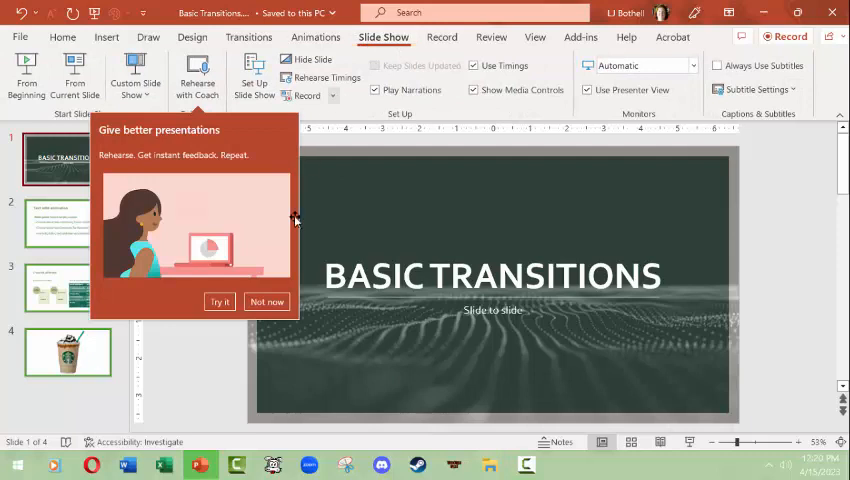
click(266, 300)
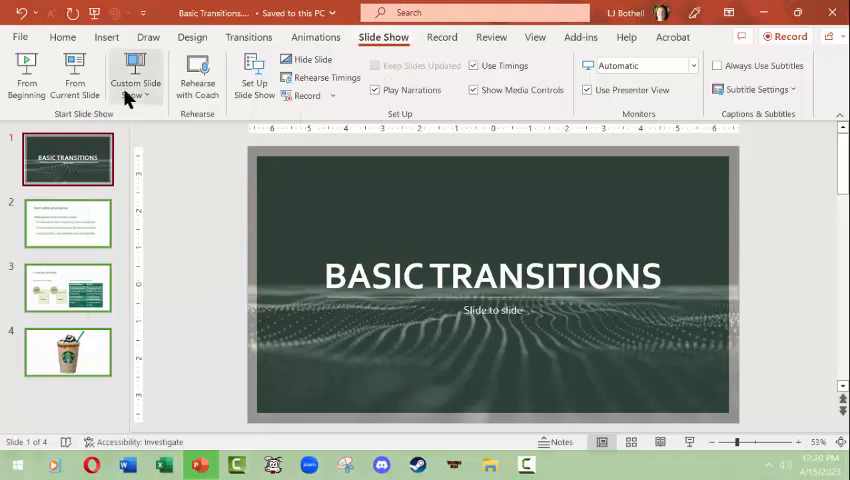
mouse_move(76, 76)
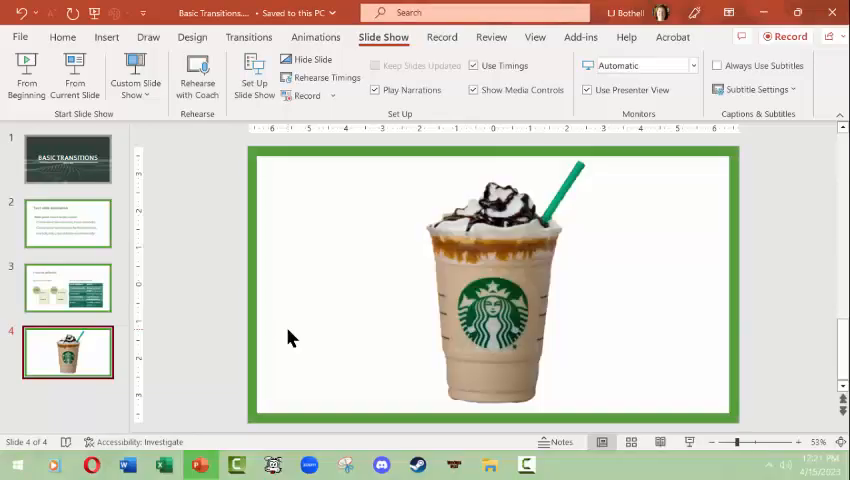
click(68, 158)
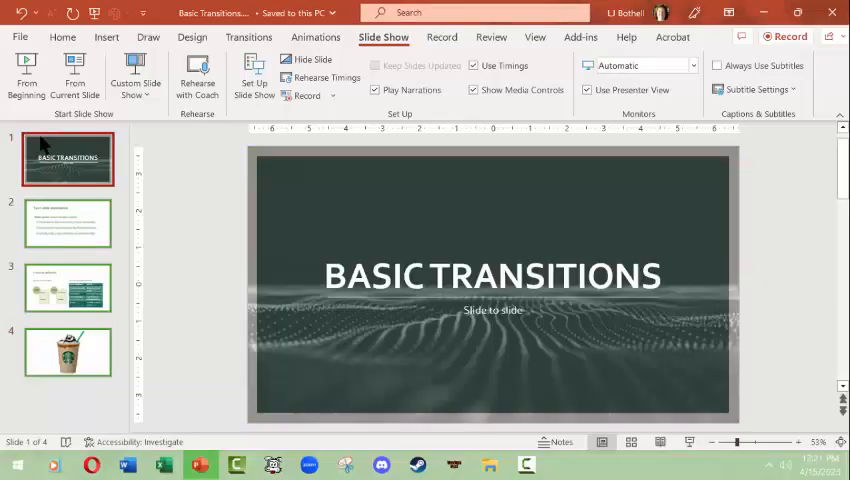
Step: Apply the Blinds transition to the title slide from the Transitions gallery and preview it
click(248, 36)
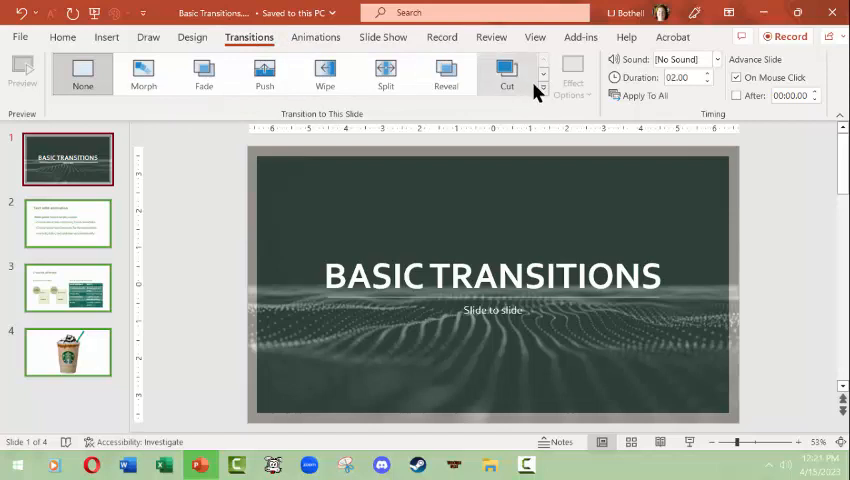
mouse_move(470, 96)
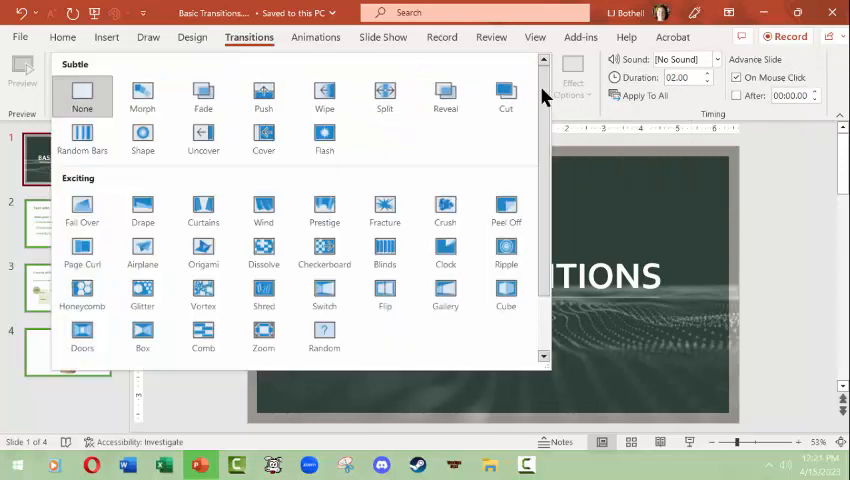
mouse_move(264, 136)
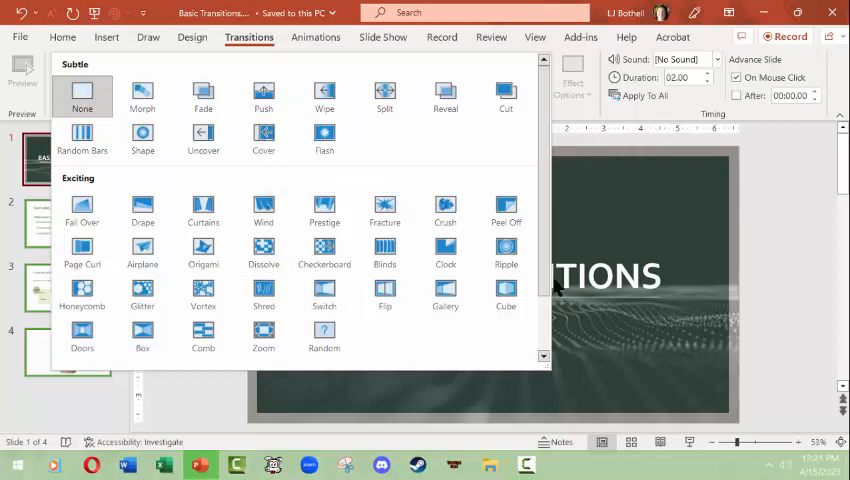
scroll(down, 3)
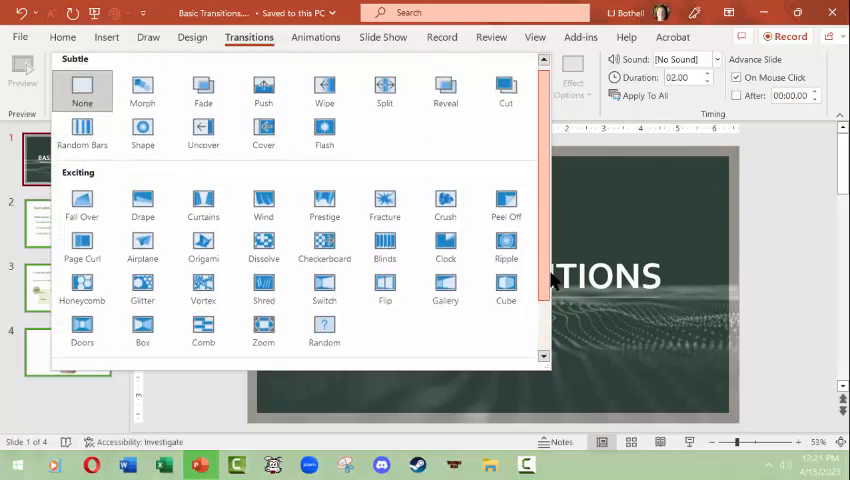
scroll(down, 3)
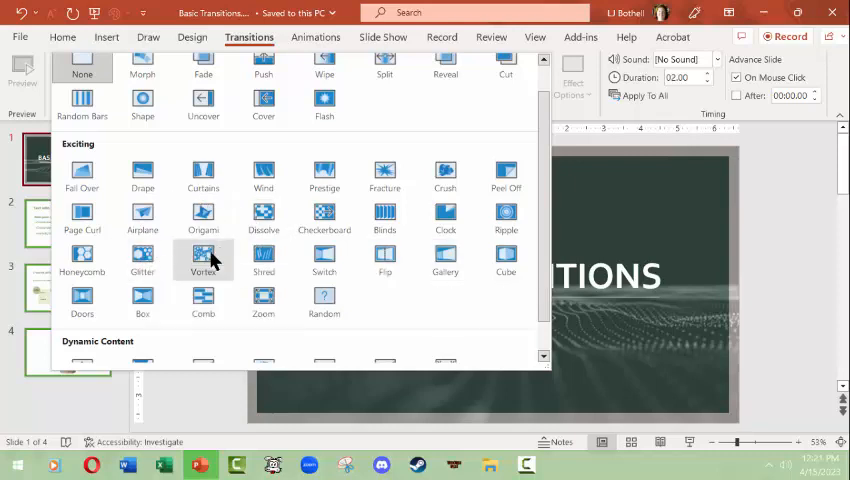
mouse_move(384, 216)
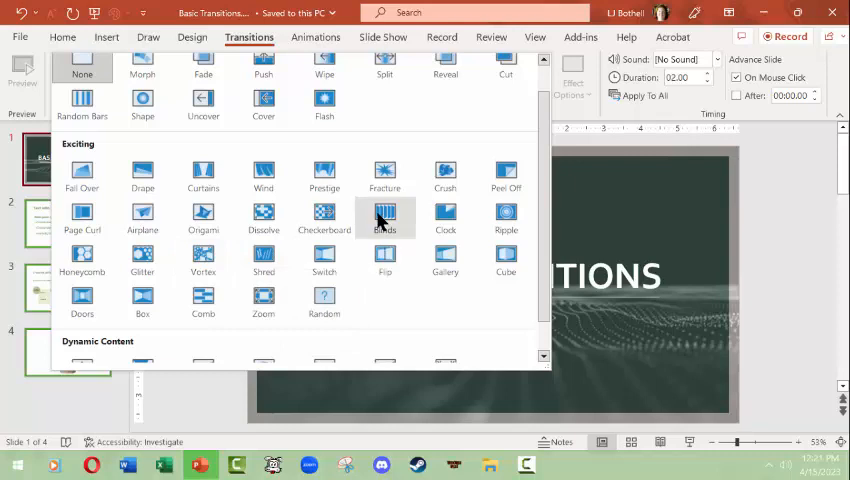
mouse_move(384, 216)
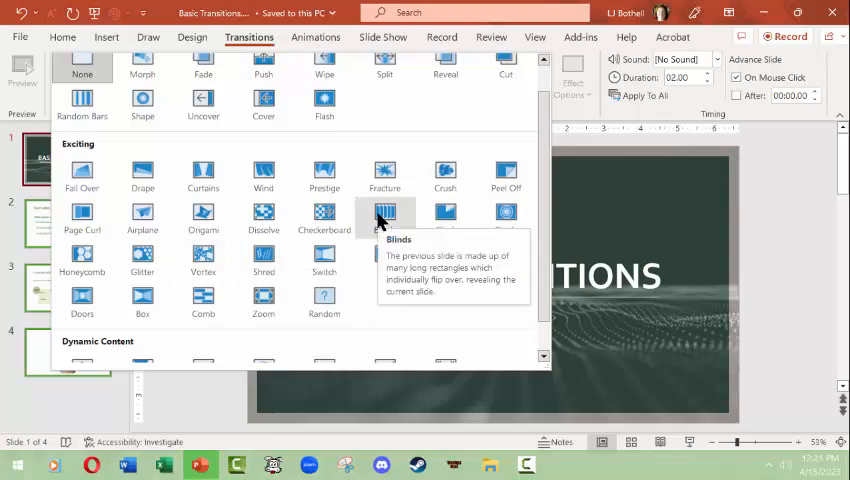
mouse_move(380, 222)
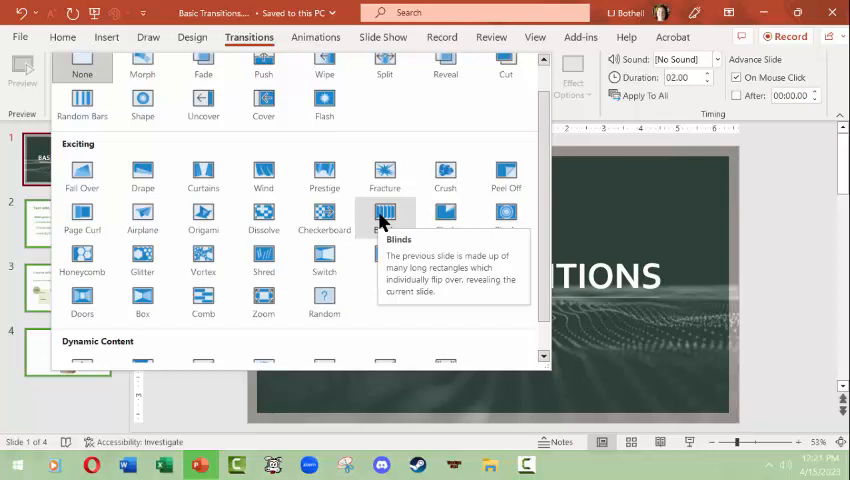
click(384, 214)
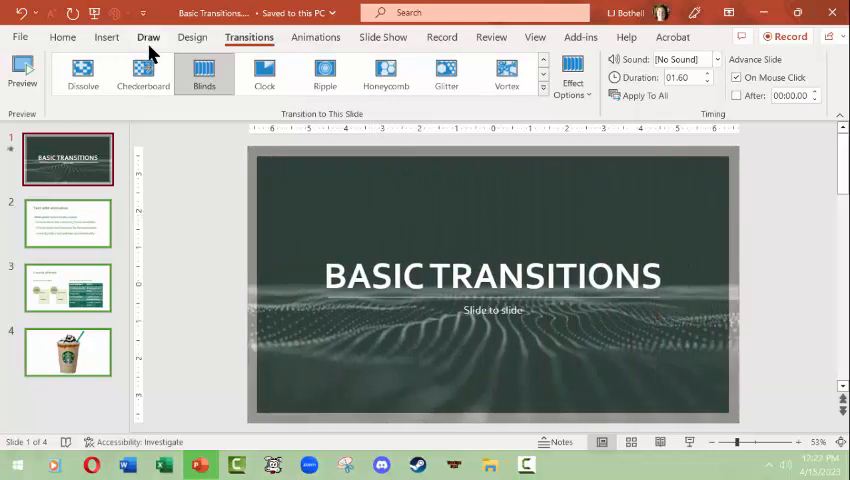
mouse_move(78, 100)
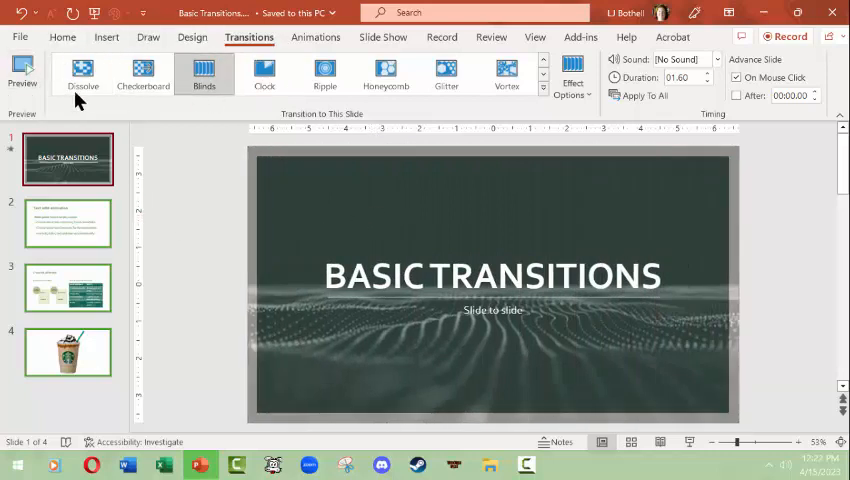
click(22, 70)
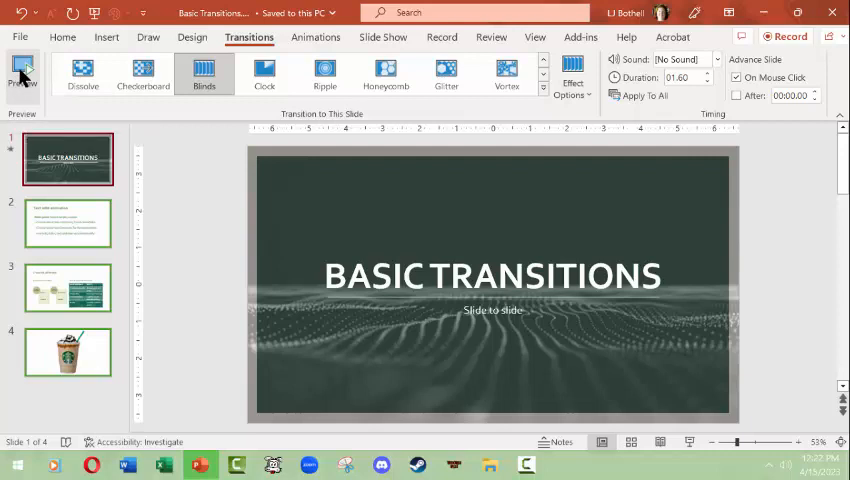
Step: Replay the preview, then give slide 2 the Blinds transition
click(22, 72)
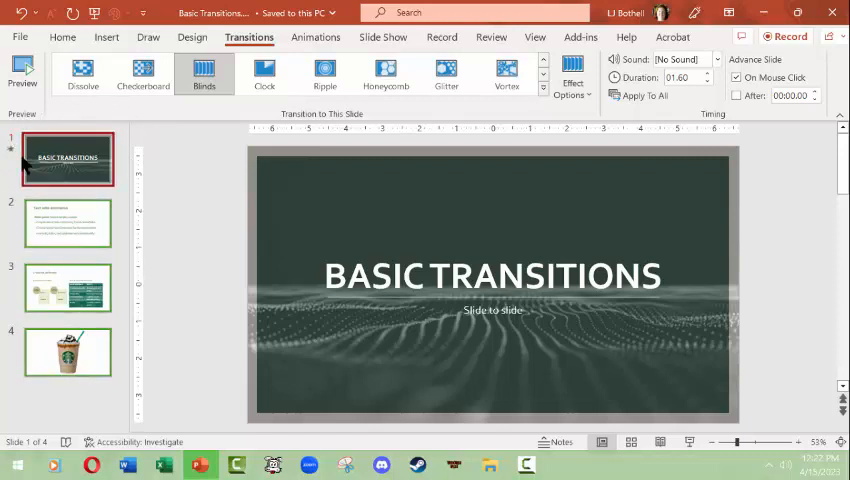
mouse_move(156, 182)
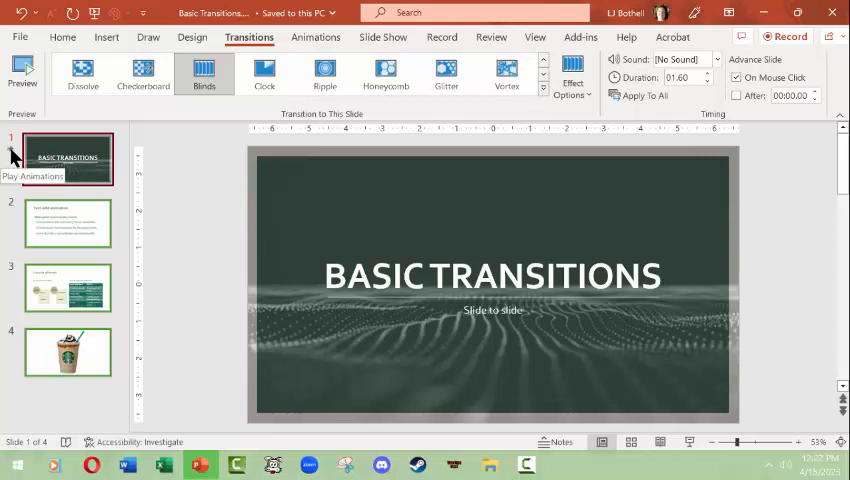
mouse_move(12, 290)
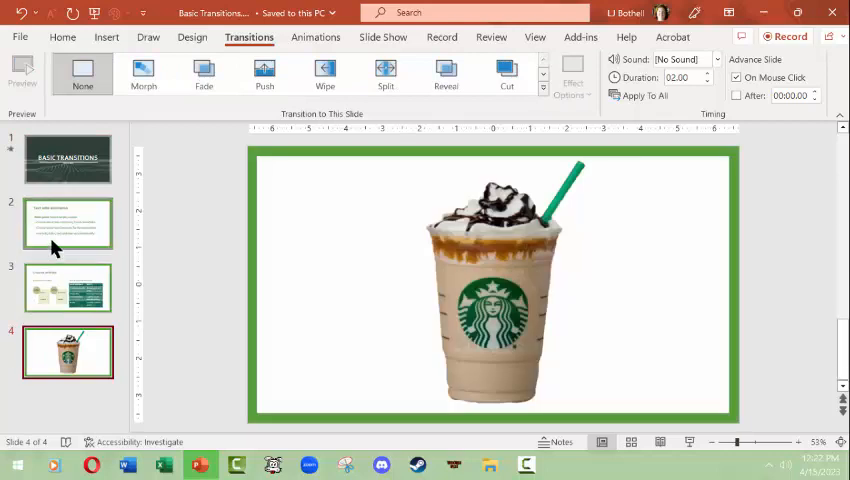
click(68, 224)
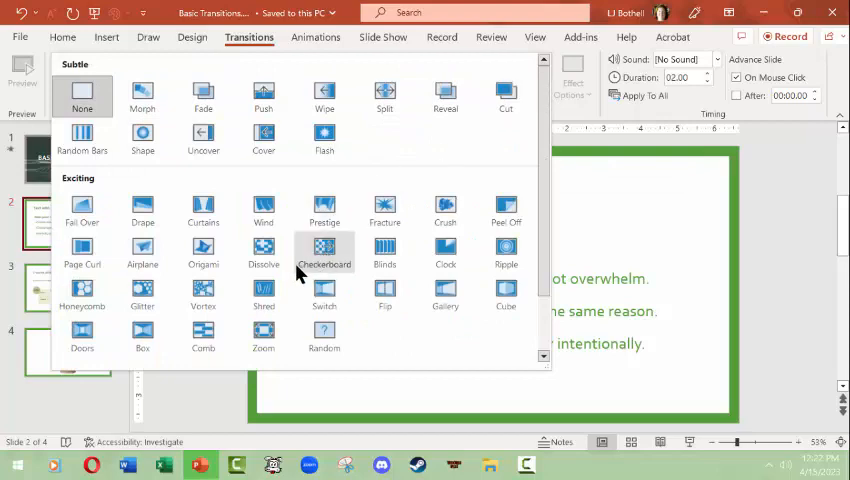
click(384, 250)
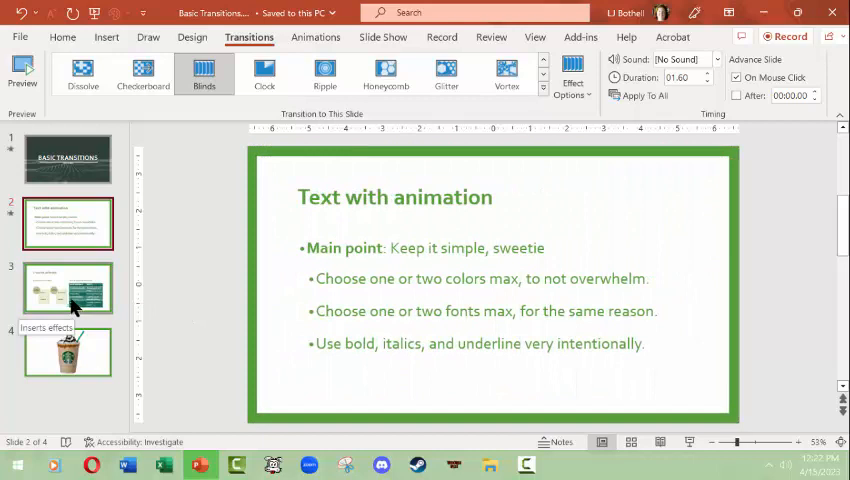
mouse_move(56, 288)
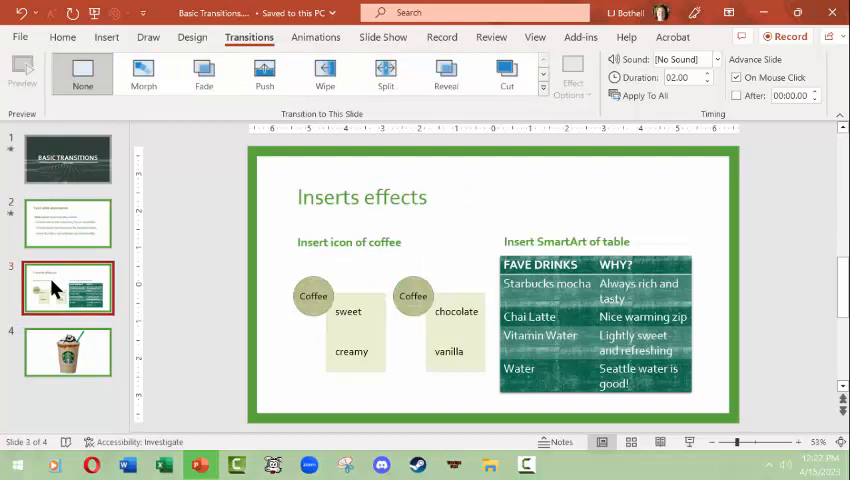
Step: Give the Inserts effects slide the Blinds transition too and return to the title slide
click(68, 352)
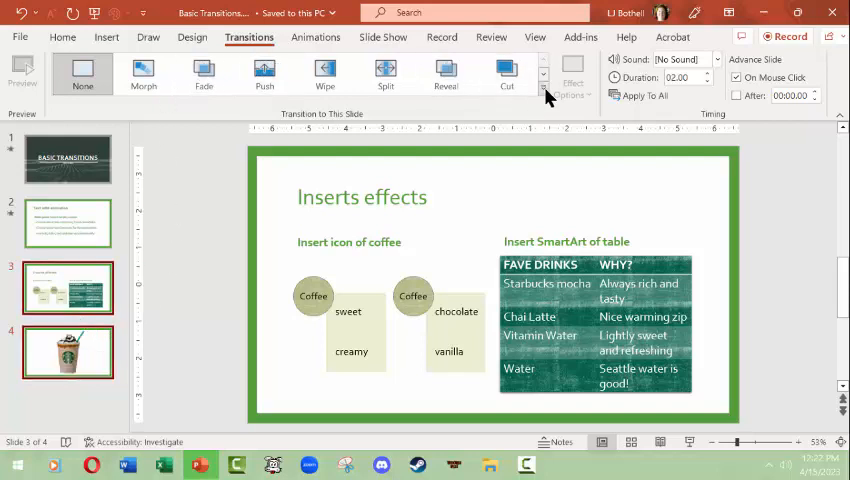
click(544, 74)
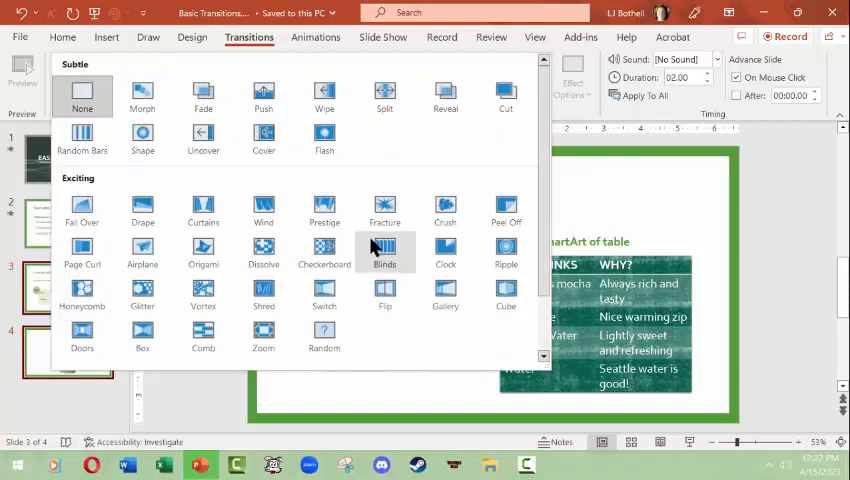
click(384, 252)
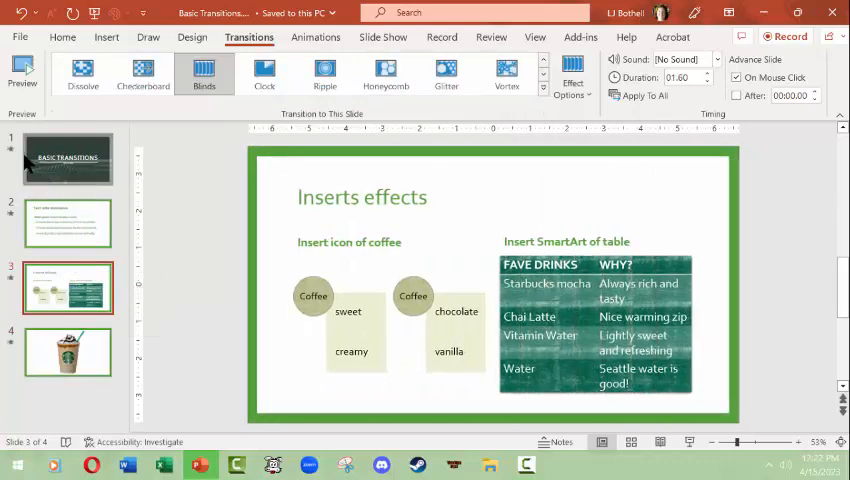
mouse_move(16, 372)
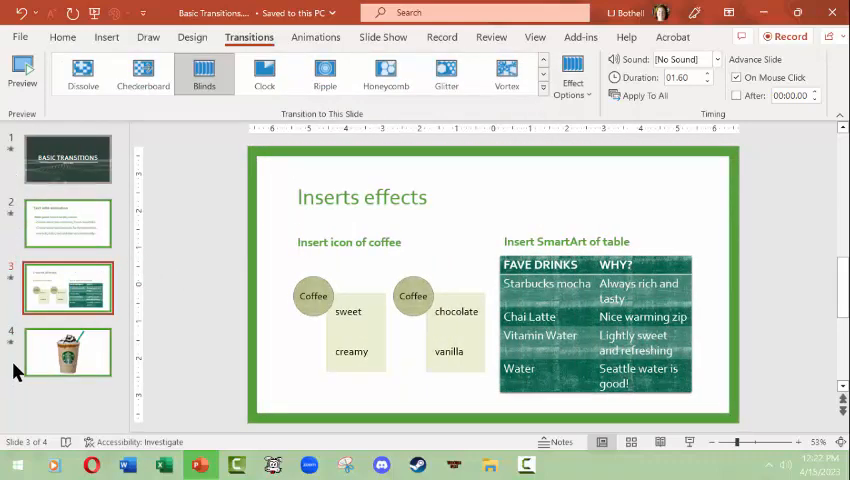
click(68, 158)
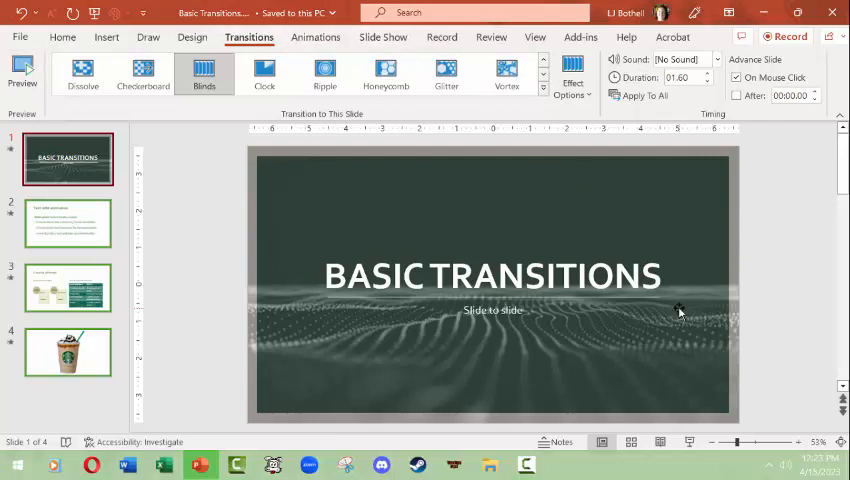
mouse_move(688, 440)
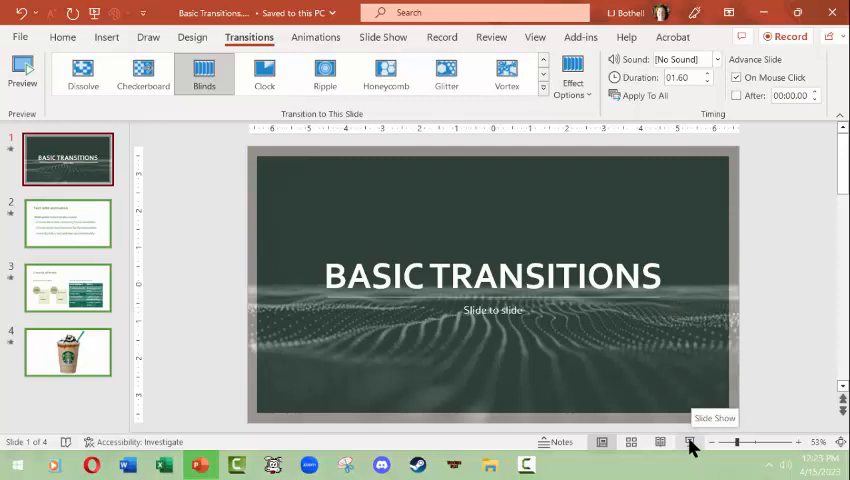
Step: Play the deck as a slide show, then apply Blinds to the final coffee-drink slide
click(68, 352)
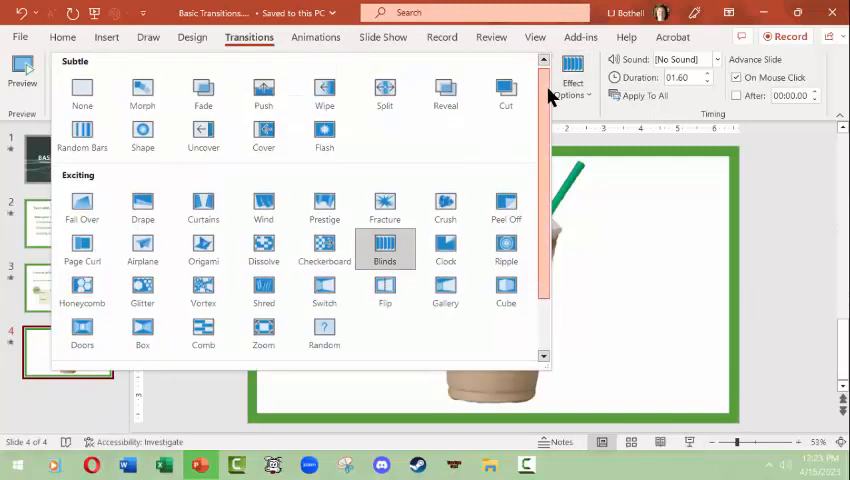
click(384, 248)
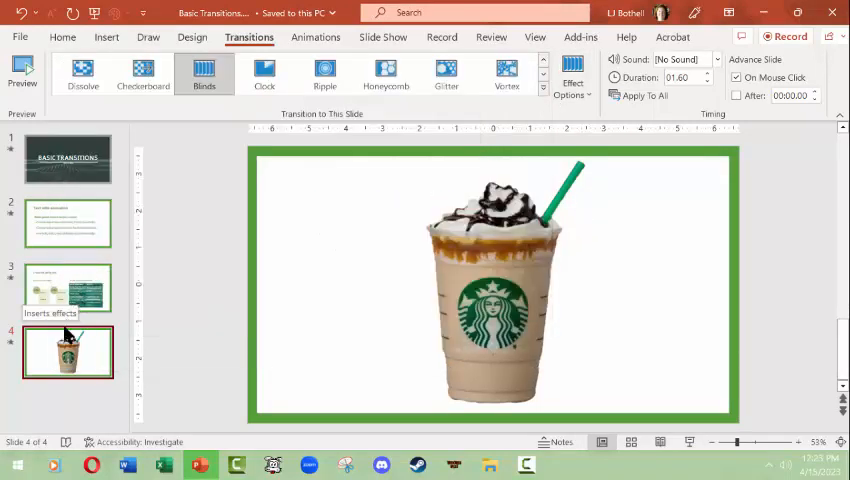
click(68, 288)
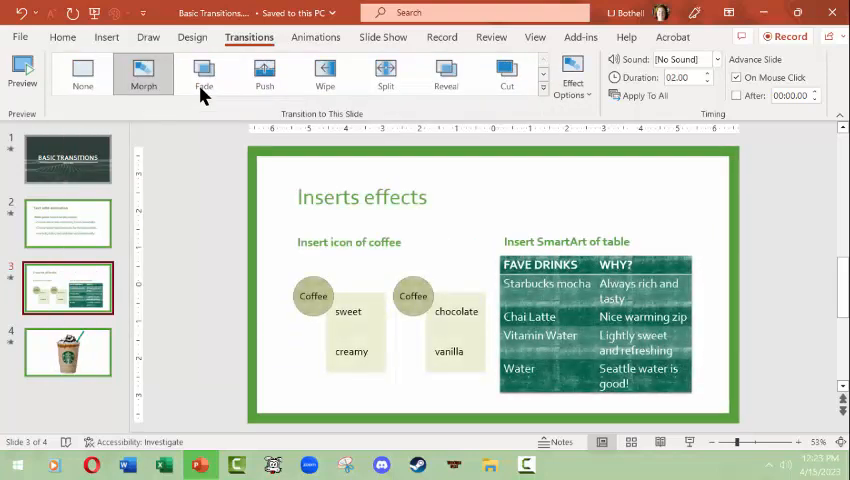
Step: Change the Inserts effects slide's transition to Split and move to the last slide
click(384, 72)
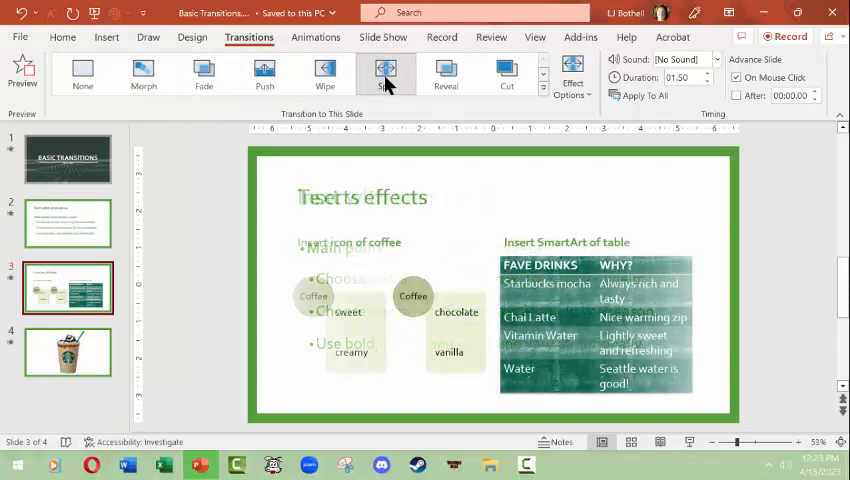
click(384, 70)
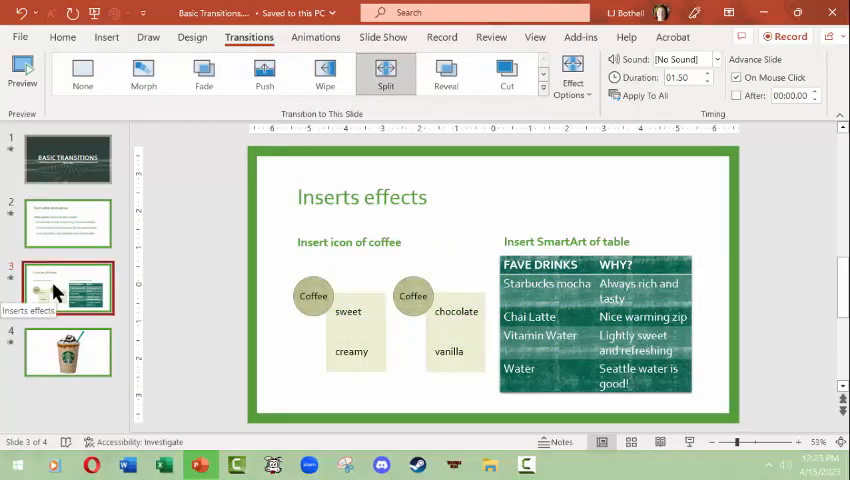
click(68, 158)
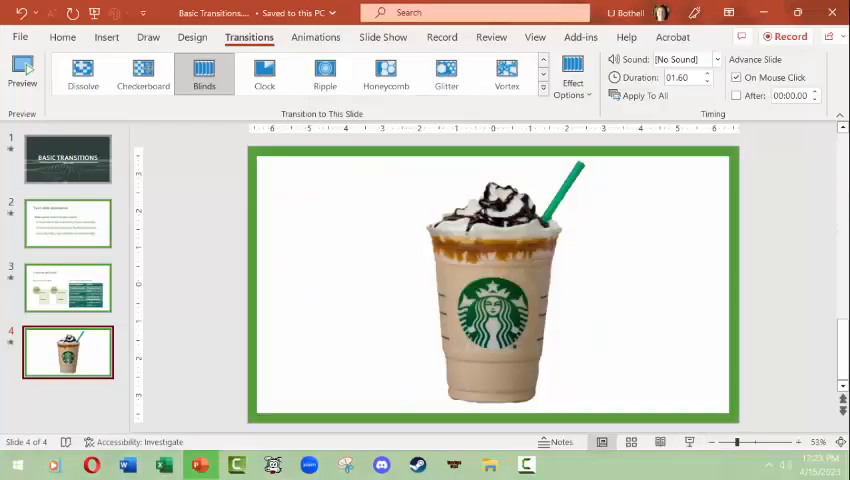
Step: Apply Split at 1.50 seconds to all slides and check slides 4 and 1
click(68, 288)
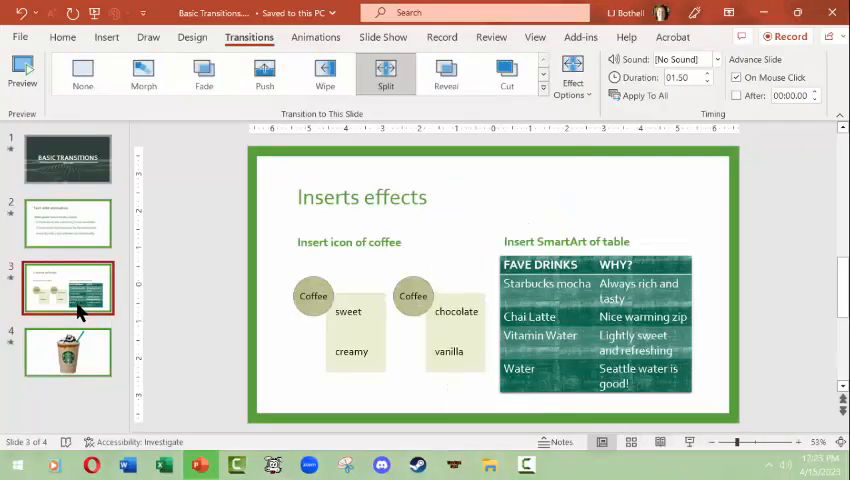
mouse_move(50, 298)
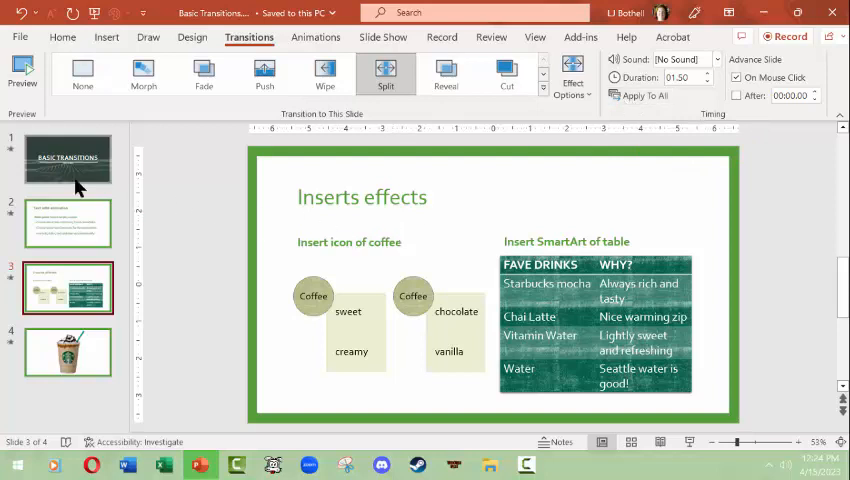
click(68, 160)
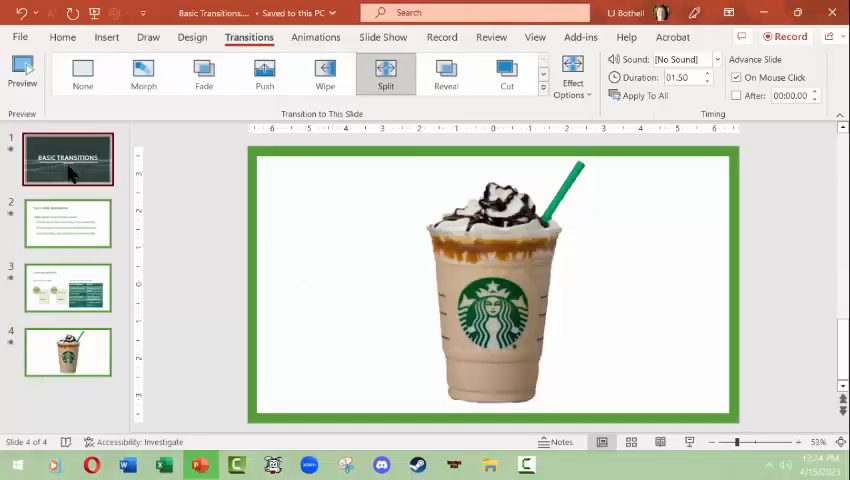
click(68, 160)
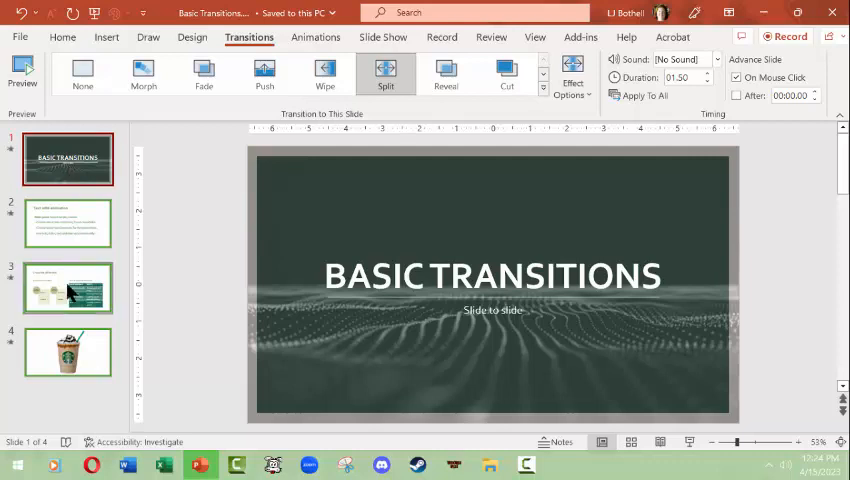
mouse_move(68, 288)
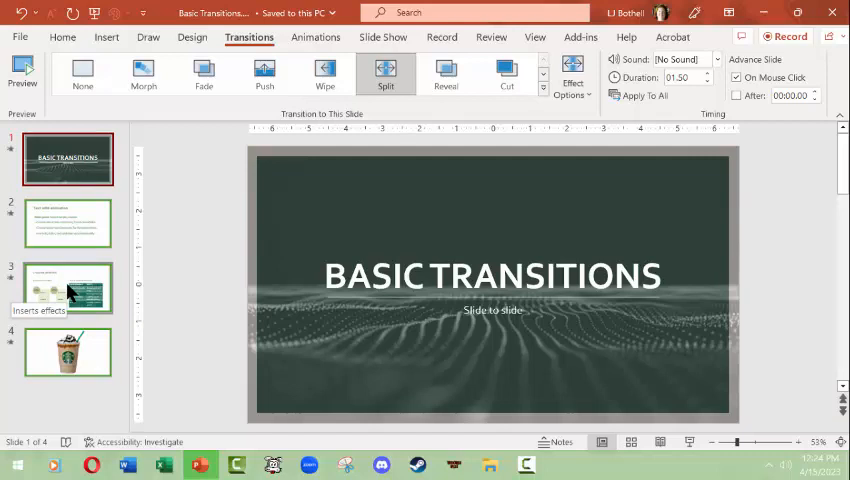
Step: Give the title slide the Glitter transition and show the transition sound list
click(68, 158)
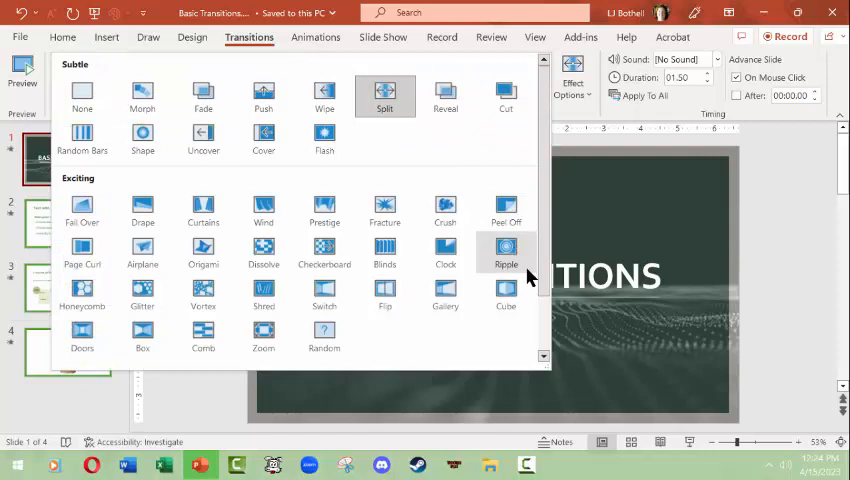
mouse_move(142, 294)
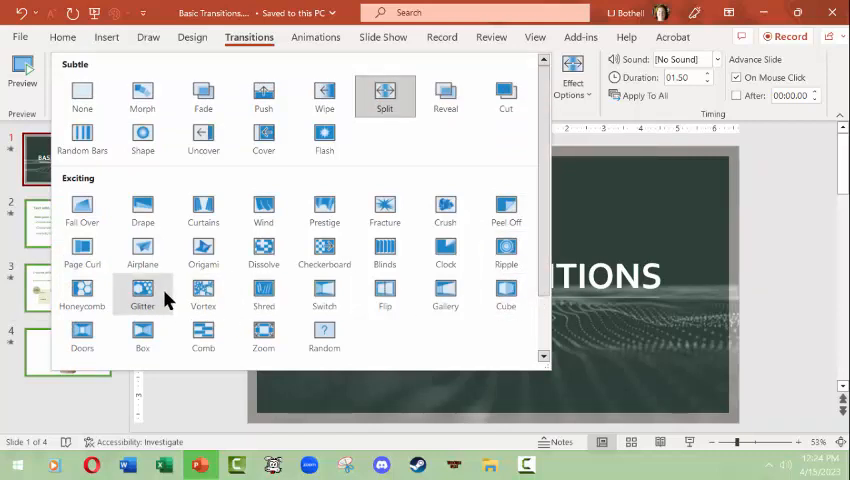
click(142, 292)
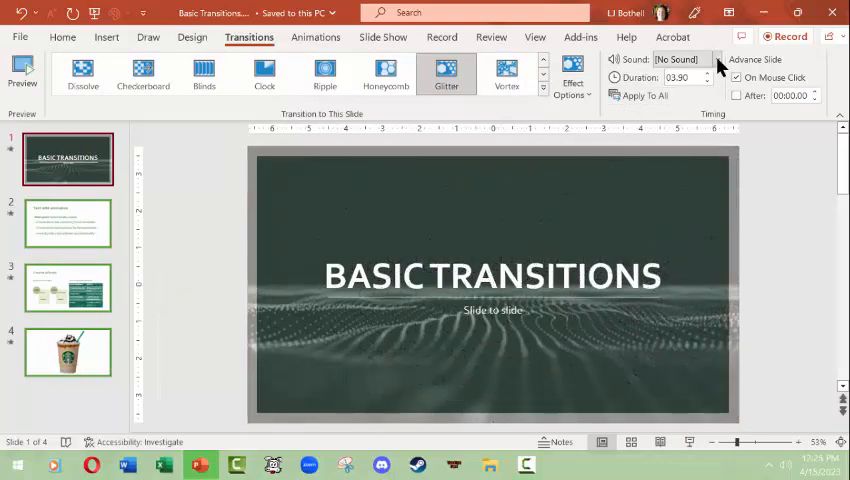
click(716, 60)
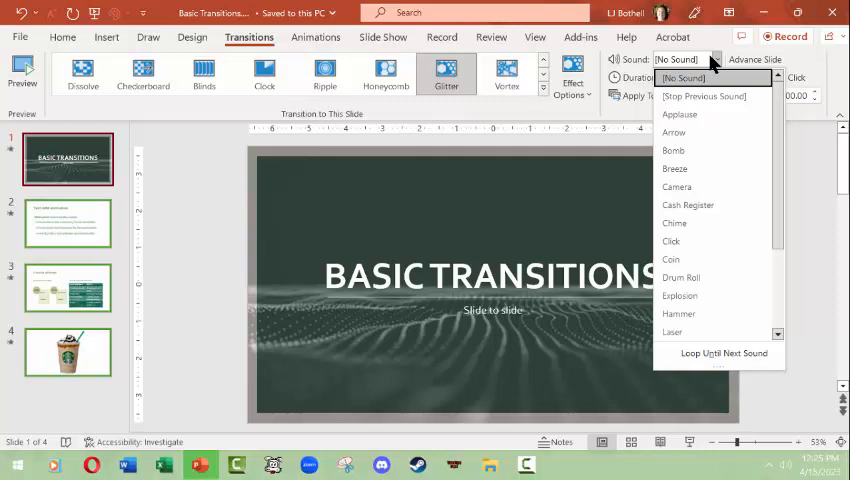
mouse_move(716, 62)
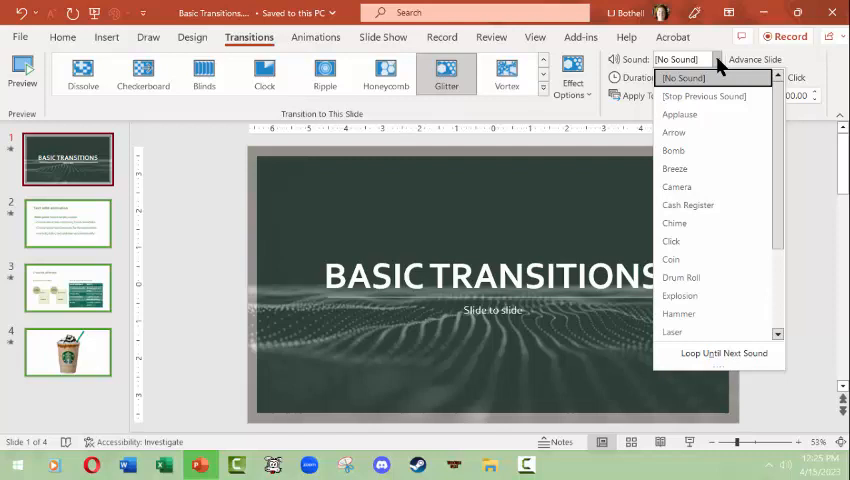
mouse_move(676, 188)
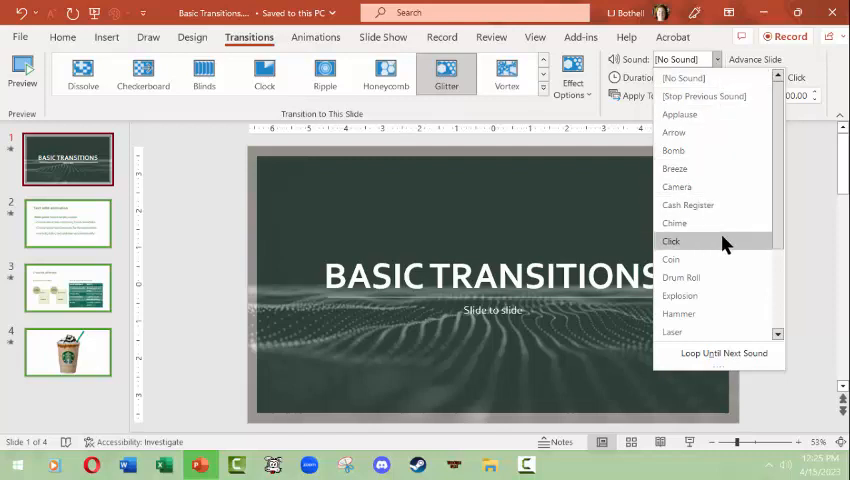
Step: Choose the Chime sound for the Glitter transition and view the fourth slide
scroll(down, 3)
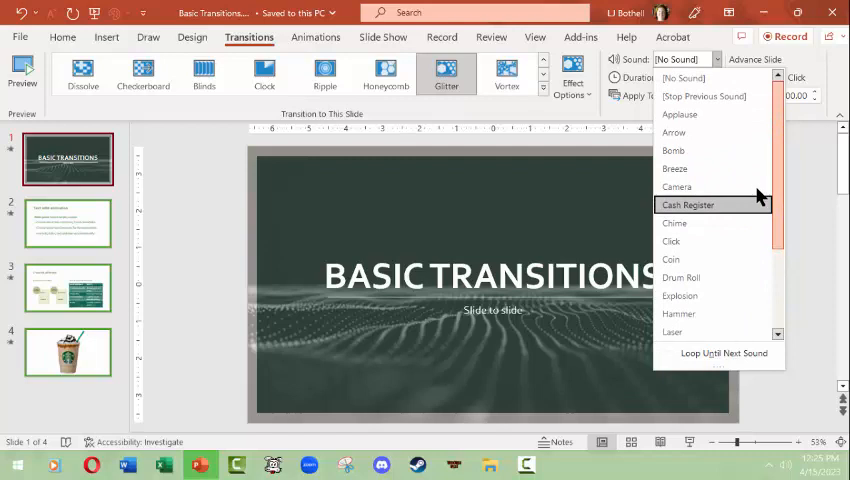
mouse_move(688, 222)
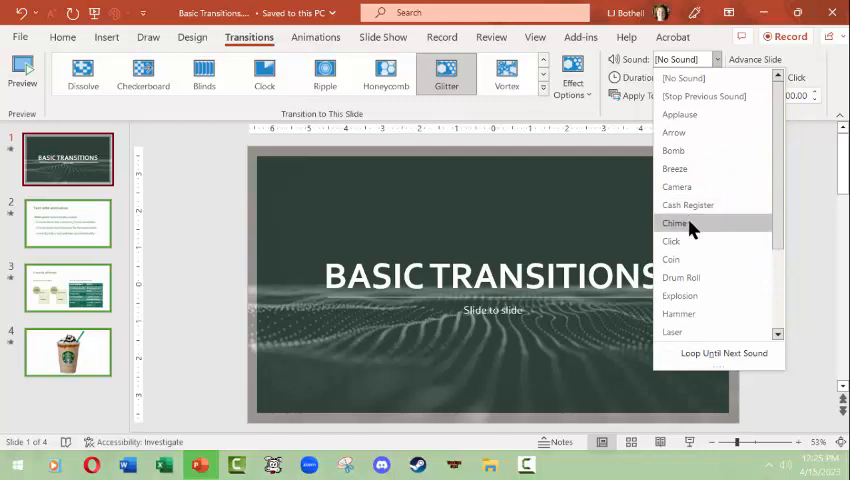
click(672, 224)
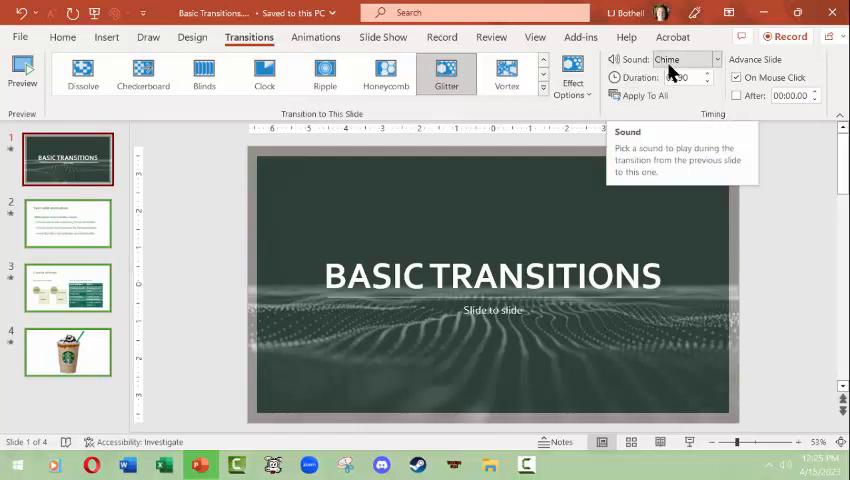
click(68, 222)
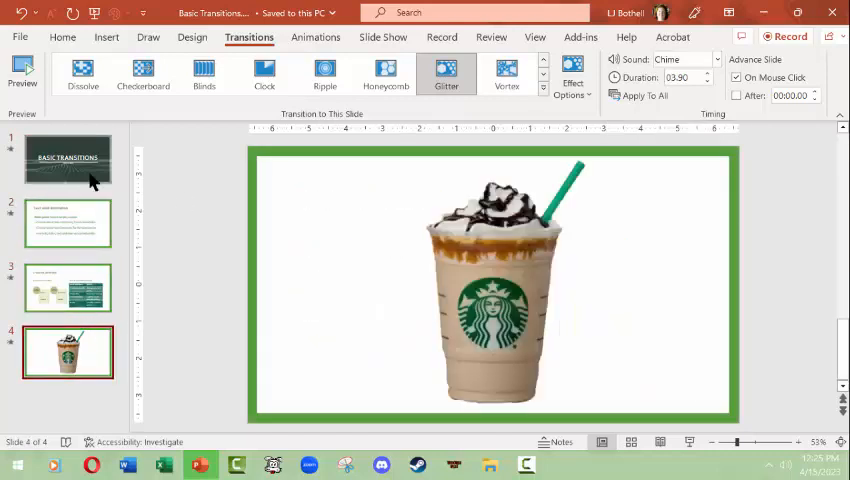
click(68, 160)
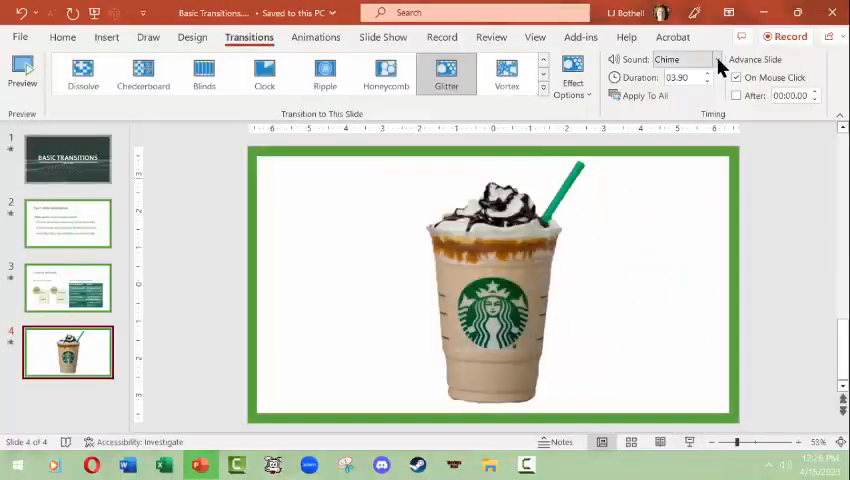
Step: Set the transition sound to [No Sound], apply it to all slides and verify on slides 2 and 1
click(682, 60)
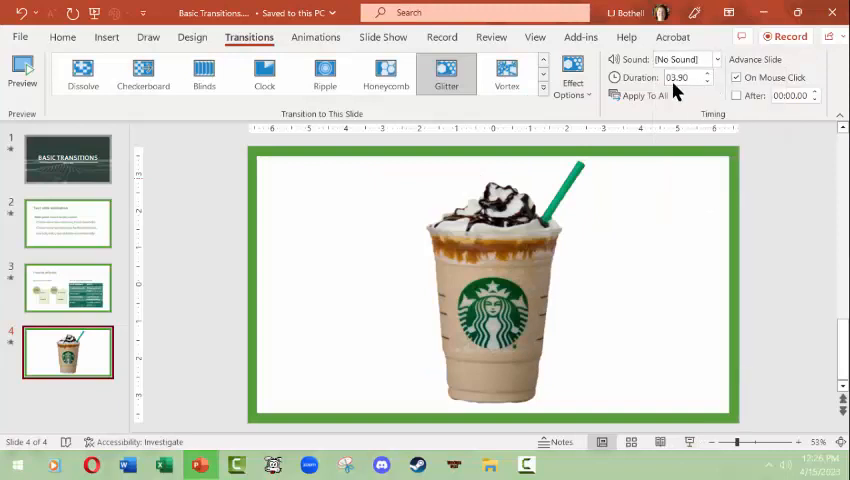
click(68, 160)
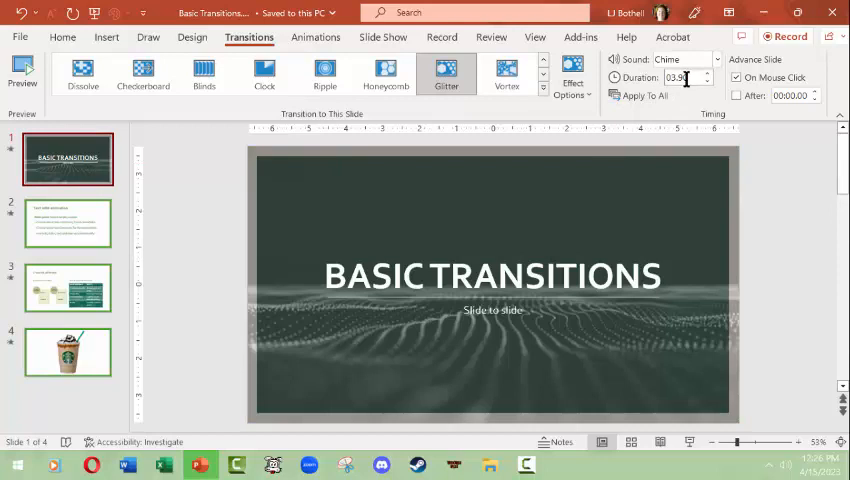
mouse_move(682, 78)
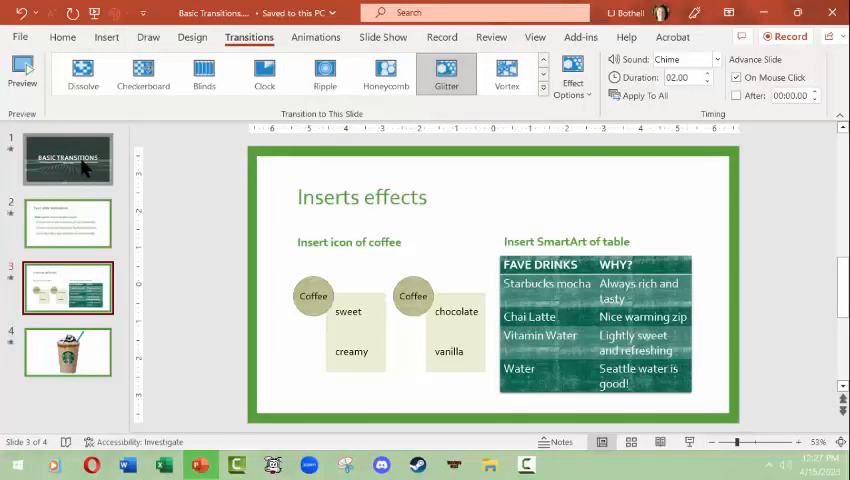
click(68, 158)
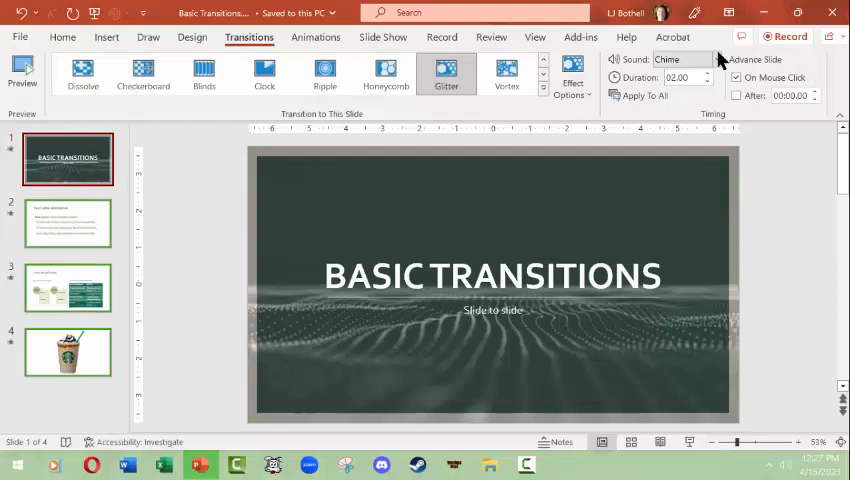
click(680, 60)
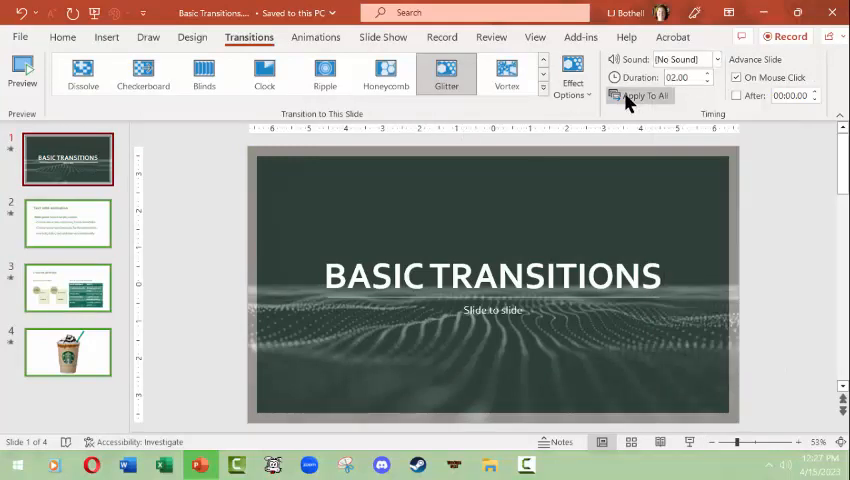
click(68, 222)
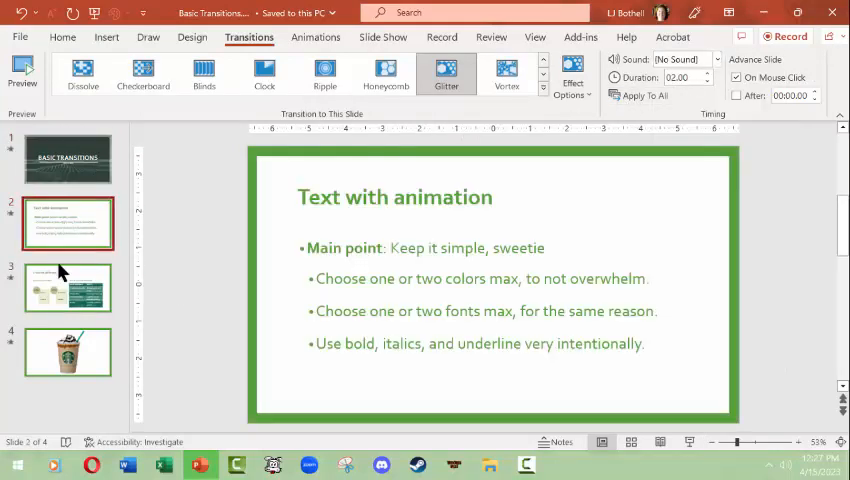
click(68, 160)
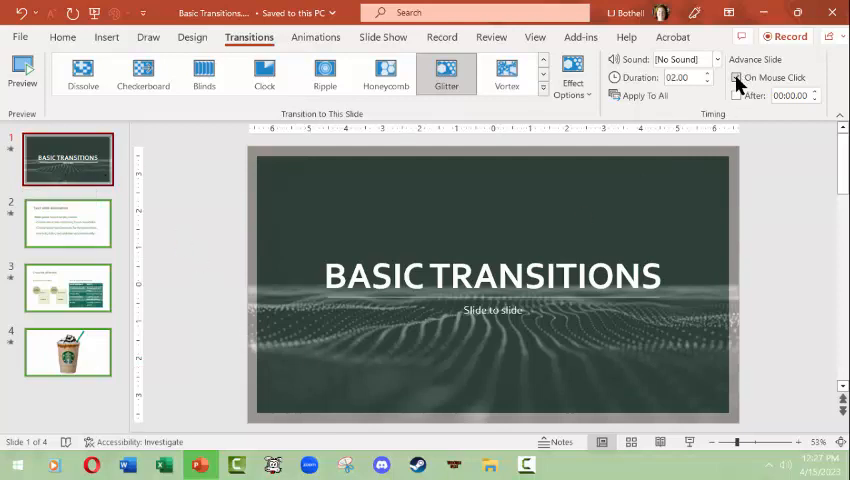
mouse_move(738, 80)
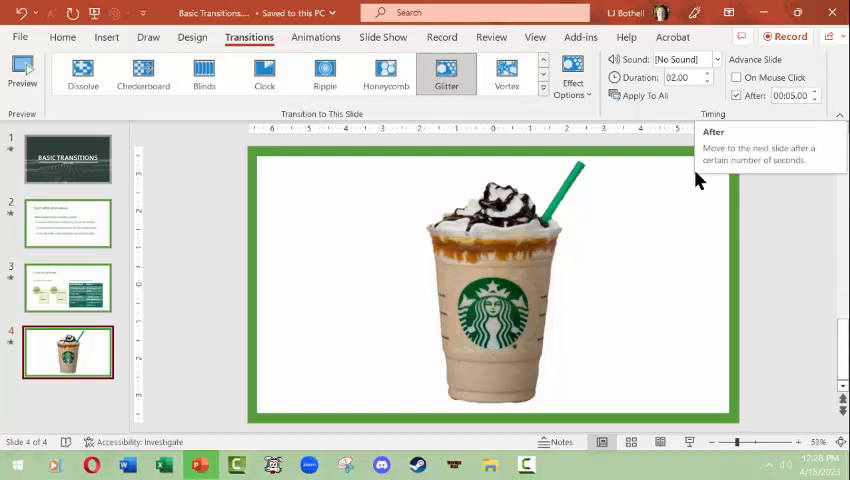
mouse_move(198, 156)
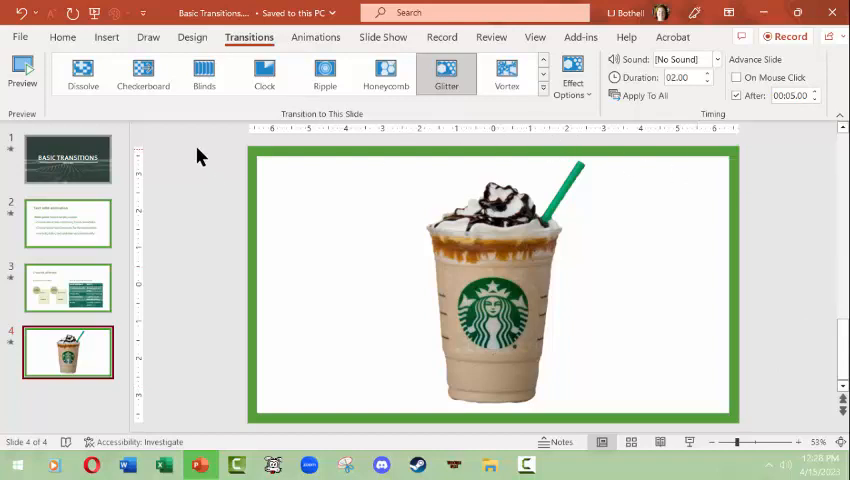
Step: Return to the title slide and confirm its silent 2-second Glitter transition, advancing after 5 seconds
click(68, 158)
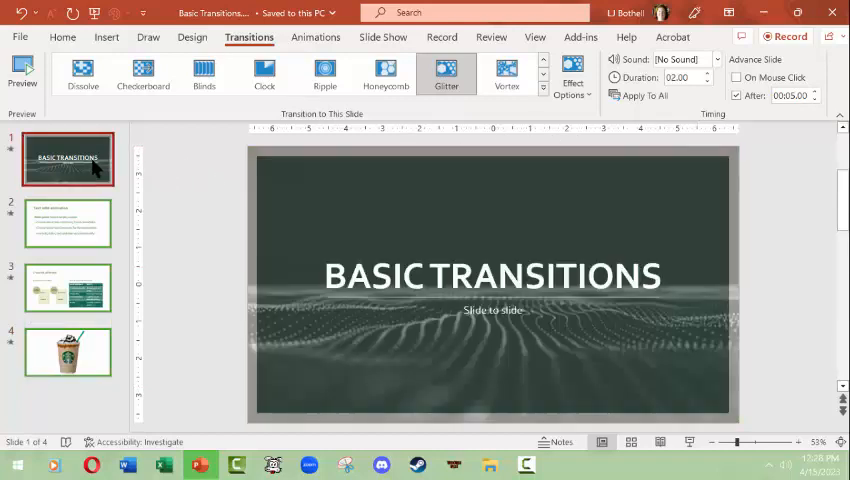
mouse_move(16, 156)
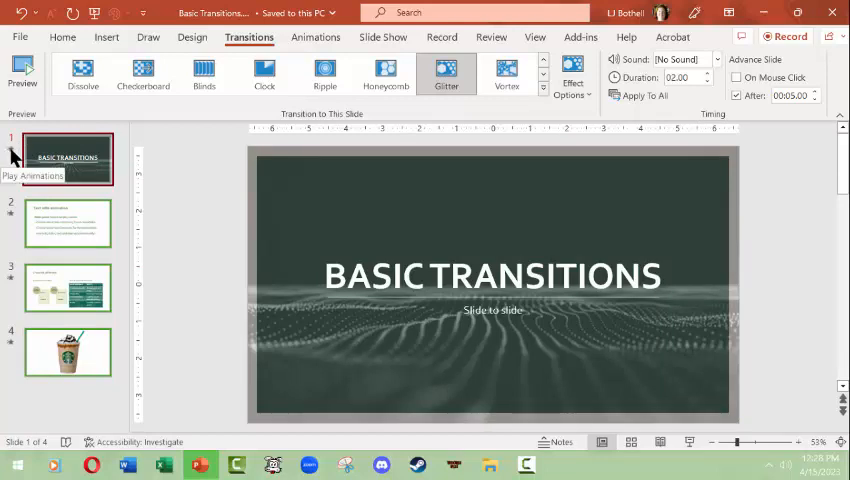
mouse_move(60, 176)
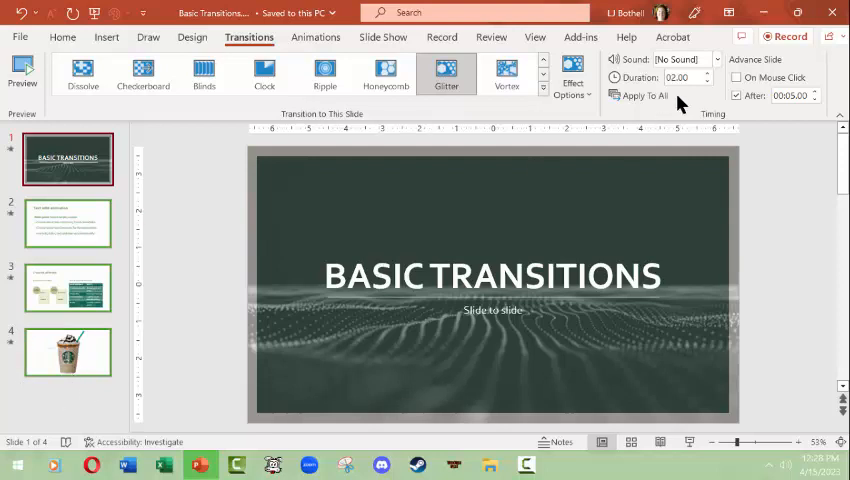
mouse_move(644, 96)
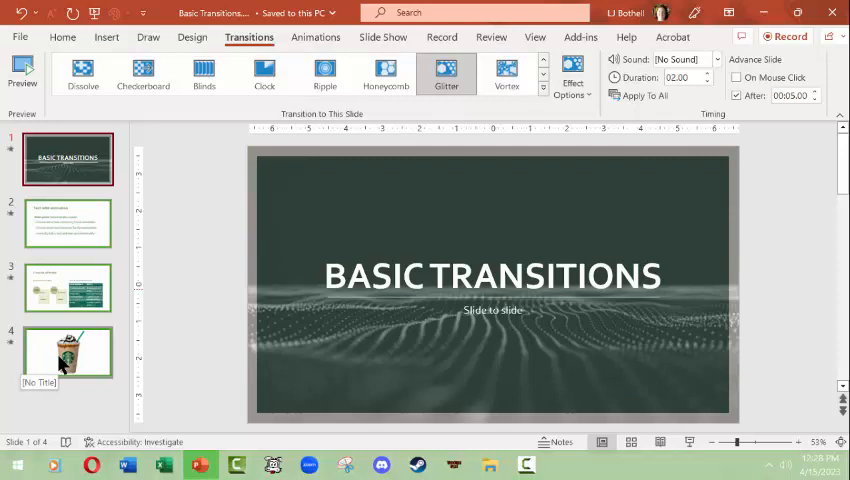
mouse_move(68, 324)
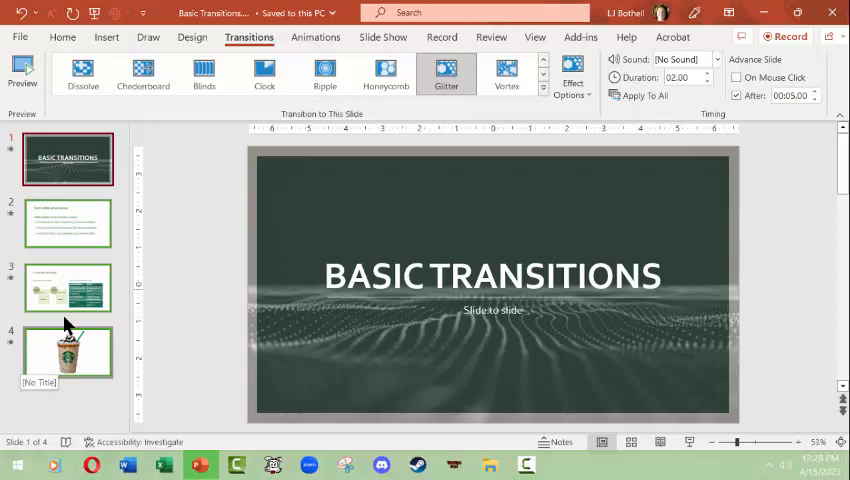
mouse_move(68, 224)
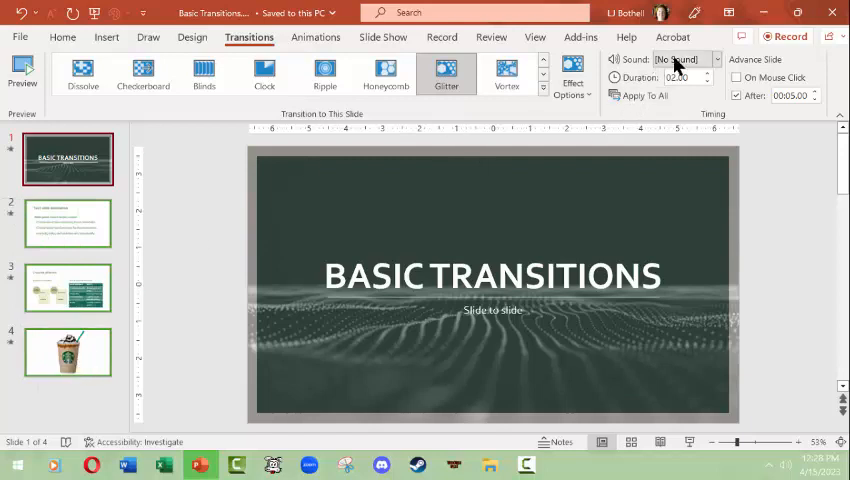
mouse_move(684, 60)
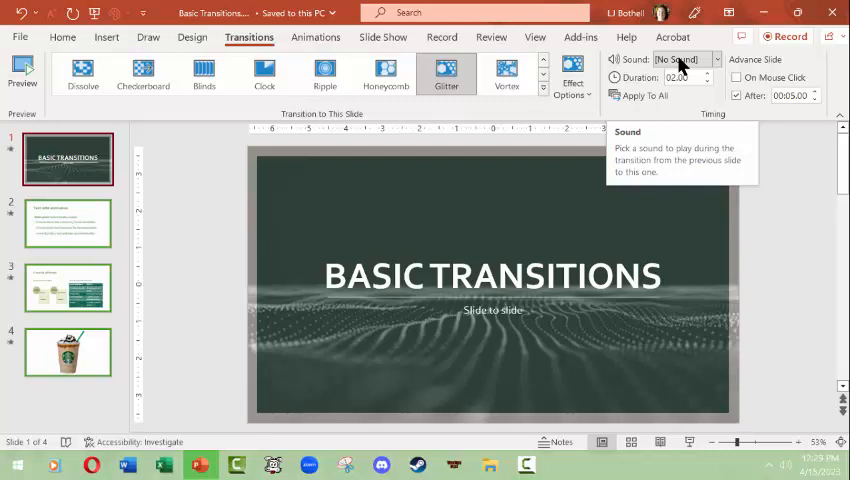
mouse_move(680, 78)
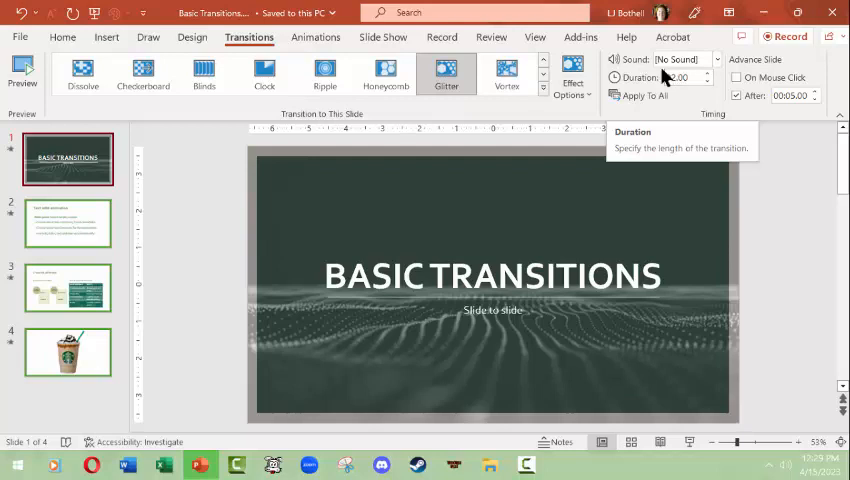
mouse_move(780, 352)
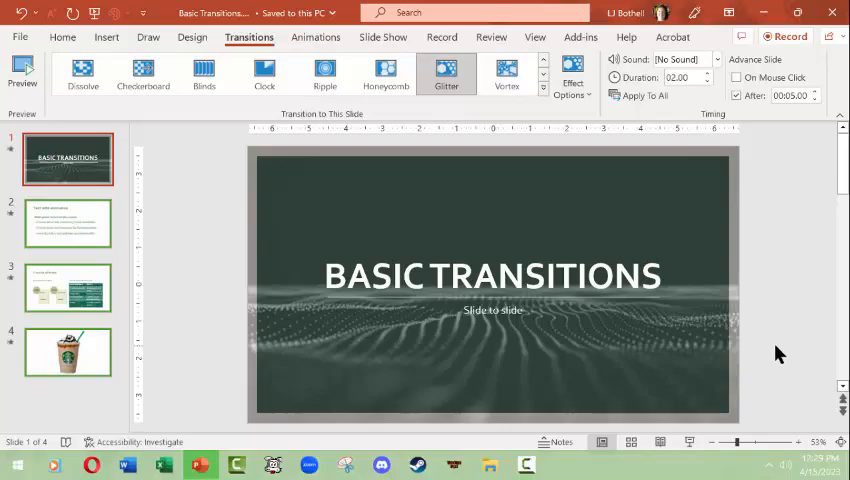